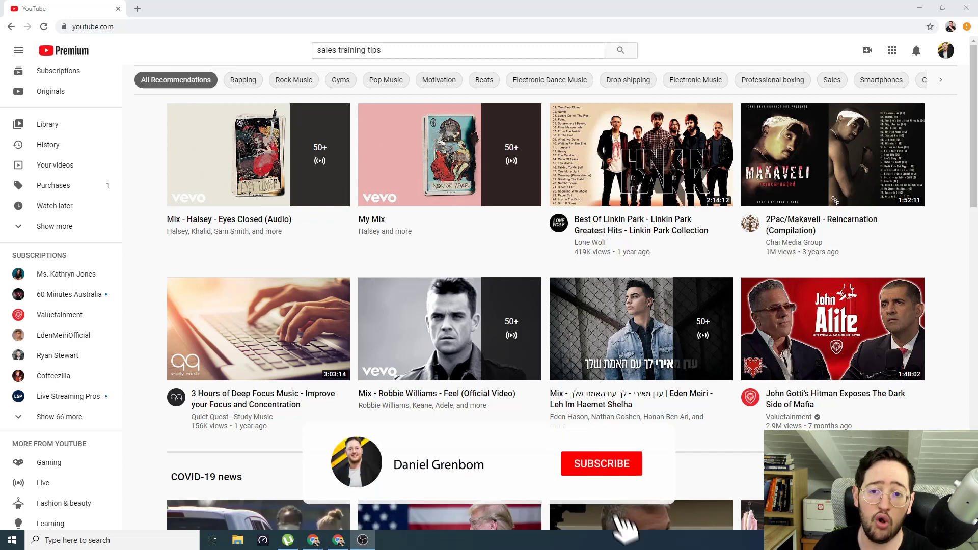
- Clear the 'sales training tips' query from the YouTube search bar
left_click(601, 464)
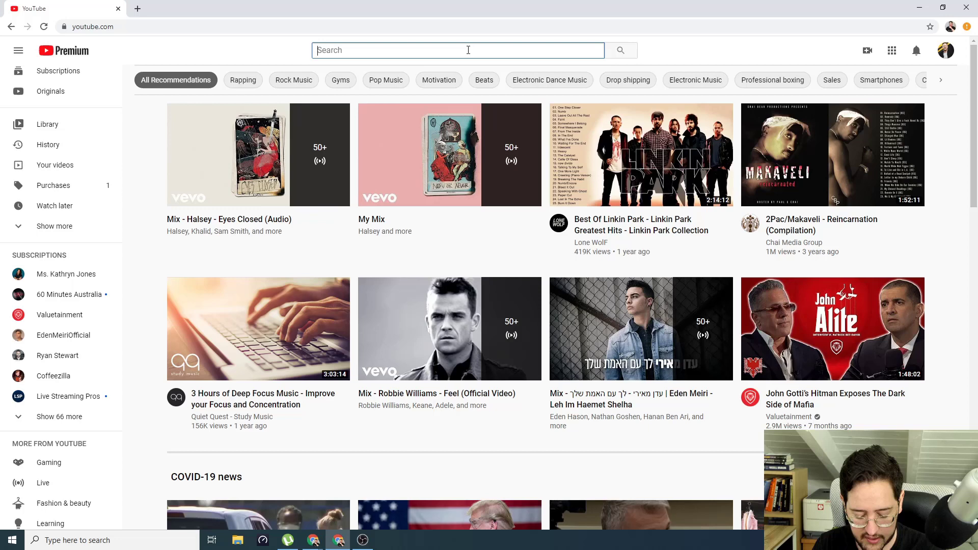
- Enter 'keyword research' in YouTube search to see suggestions like 'for seo'
type("keyword res")
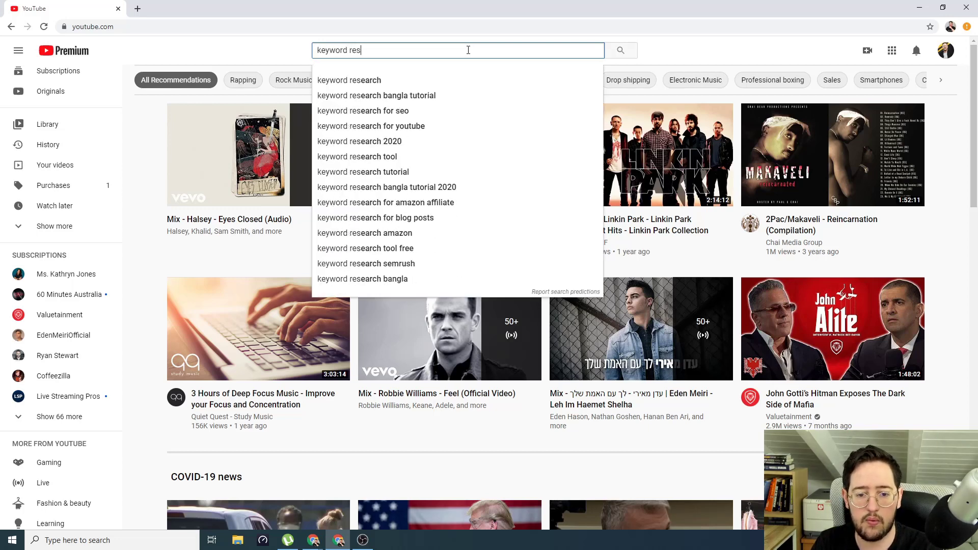
type("earch")
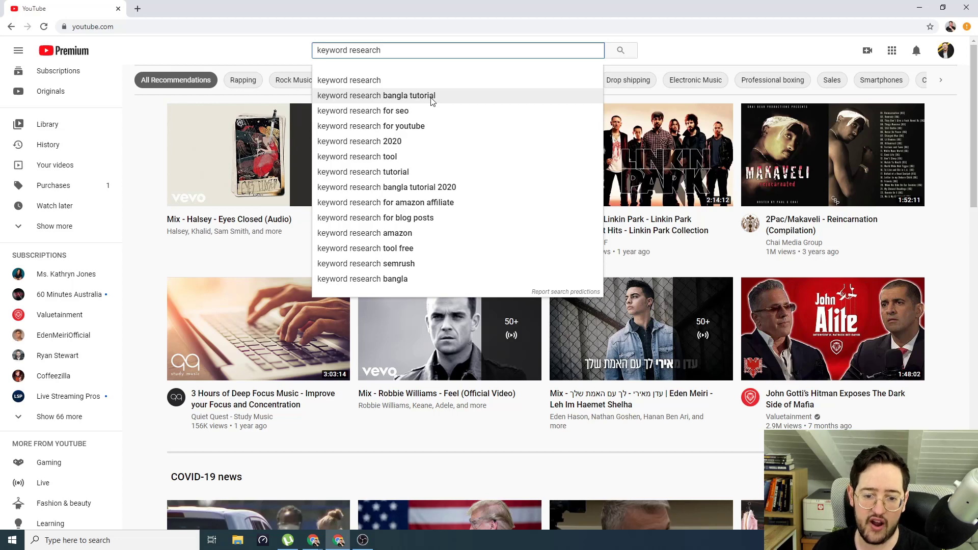
mouse_move(418, 126)
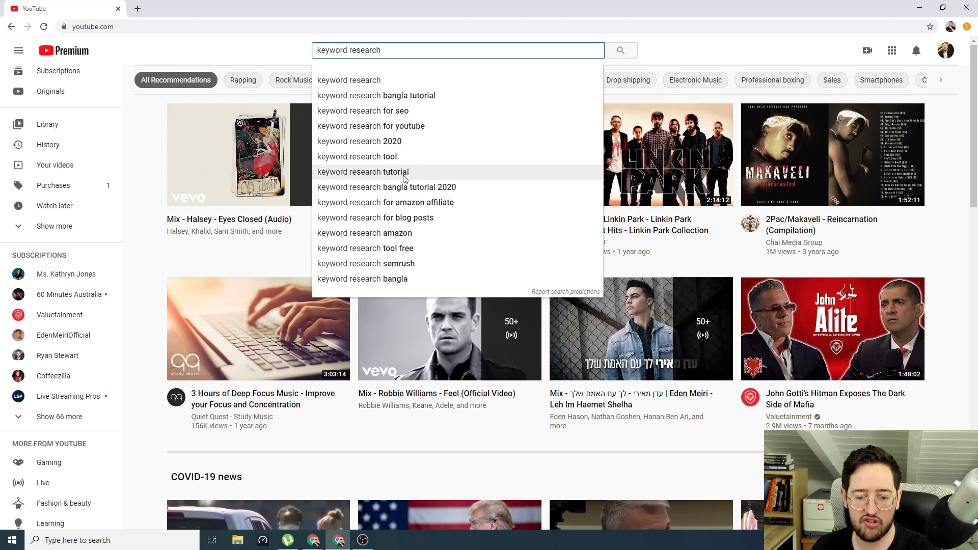
mouse_move(403, 187)
type(" for seo")
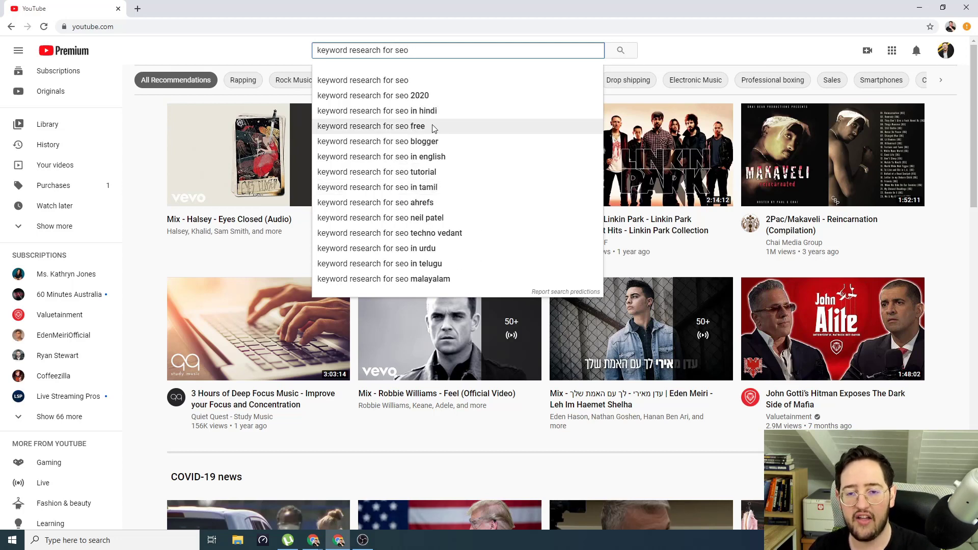
mouse_move(424, 95)
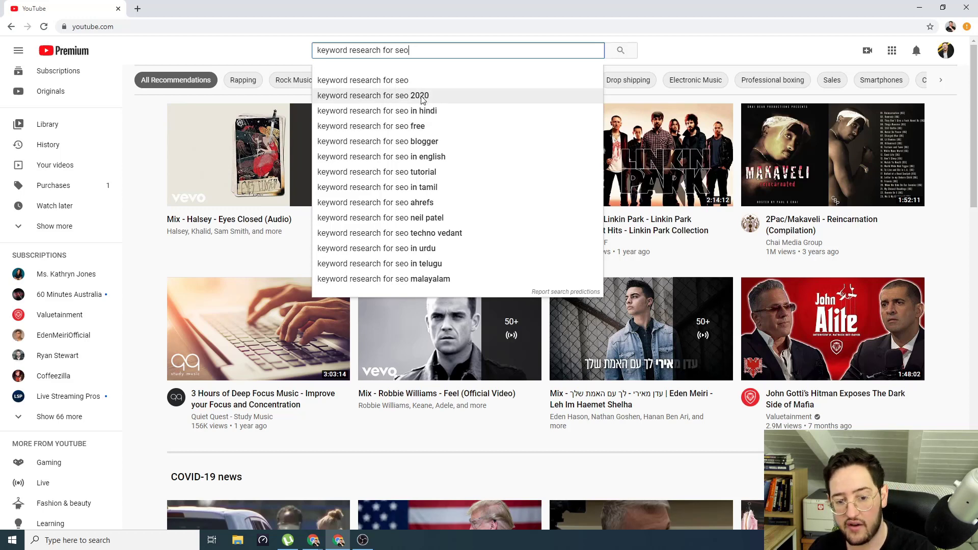
mouse_move(414, 126)
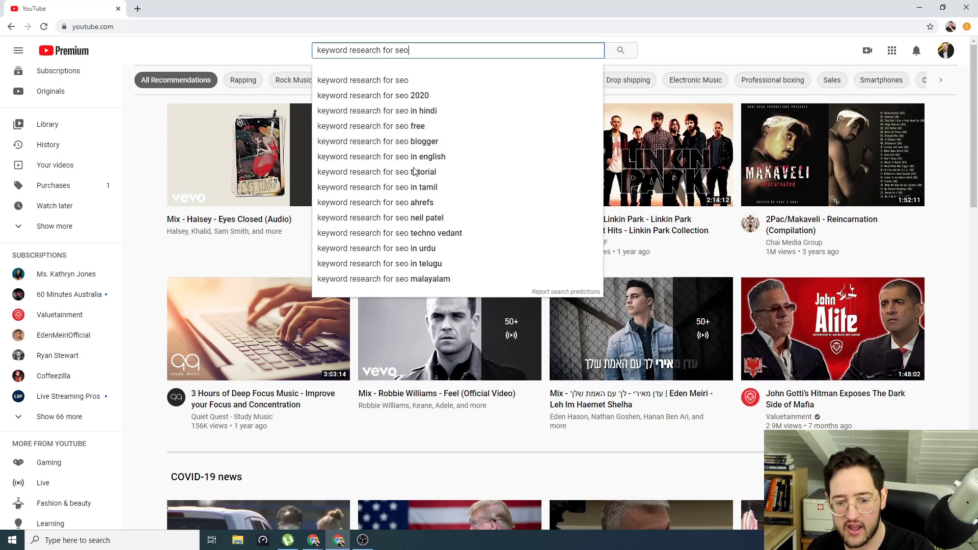
mouse_move(377, 172)
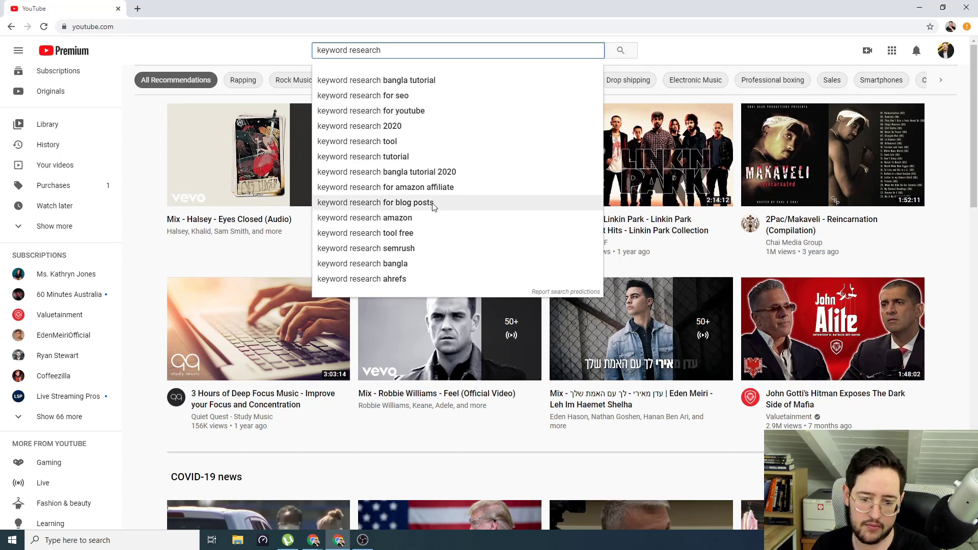
mouse_move(411, 267)
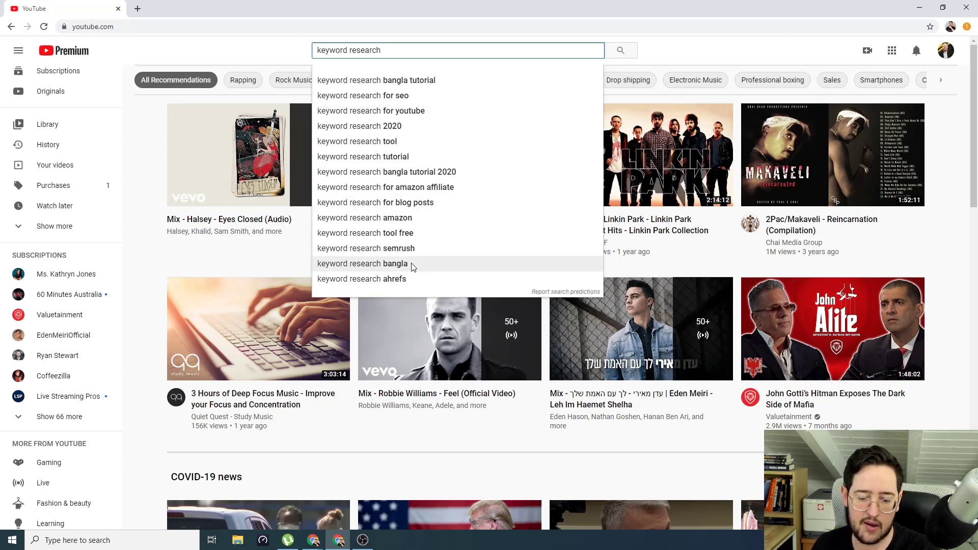
mouse_move(409, 279)
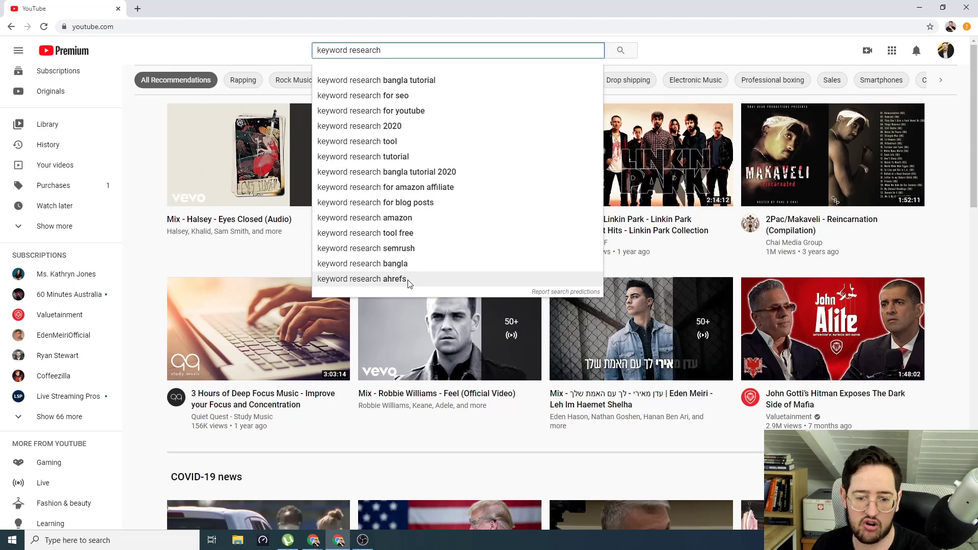
mouse_move(454, 147)
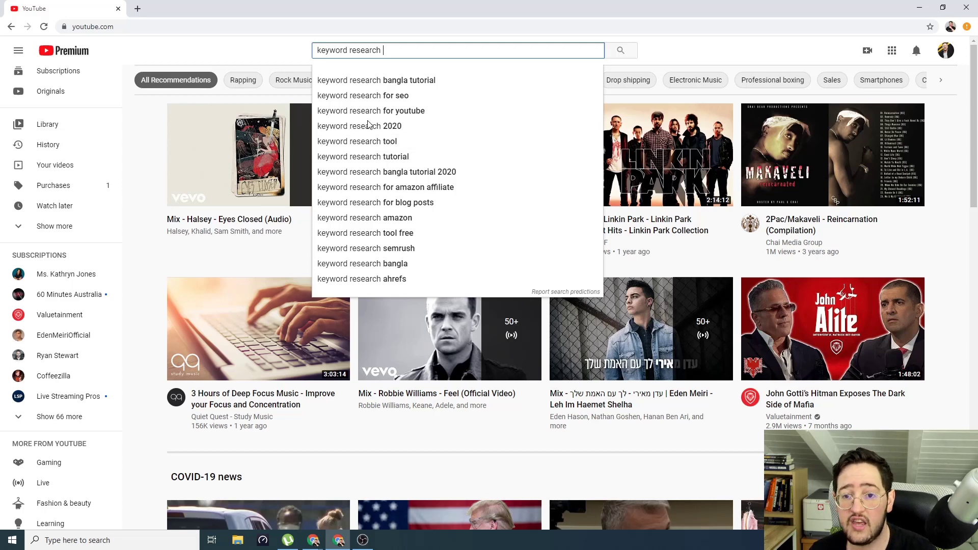
mouse_move(374, 80)
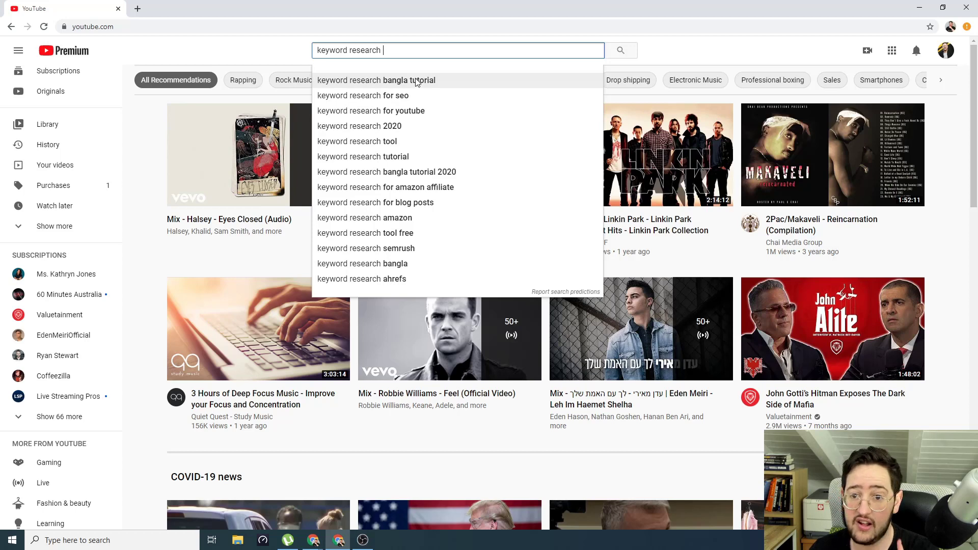
mouse_move(421, 141)
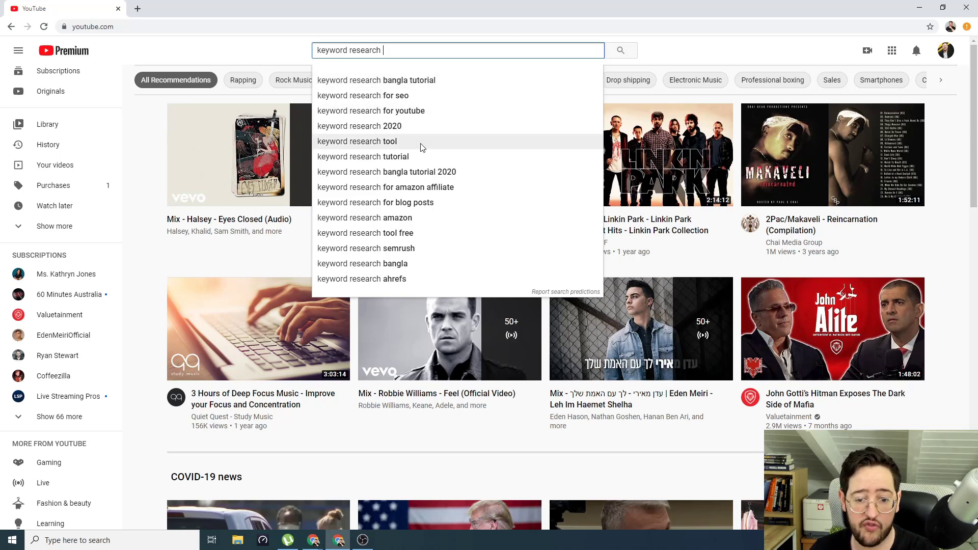
mouse_move(427, 218)
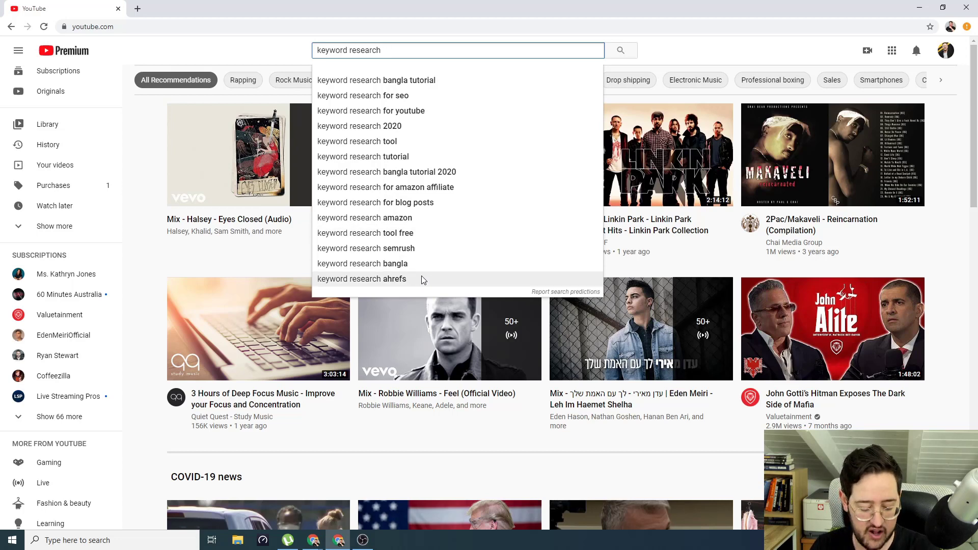
- Extend the YouTube query to 'keyword research b' to see b-word suggestions
type("a")
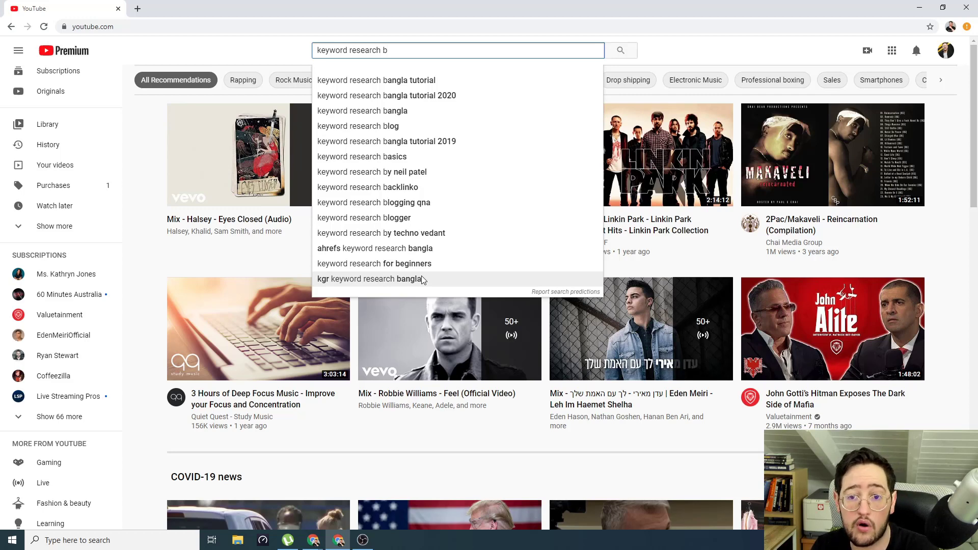
- In a new tab on google.com, enter 'seo training ' to view suggestions
left_click(258, 8)
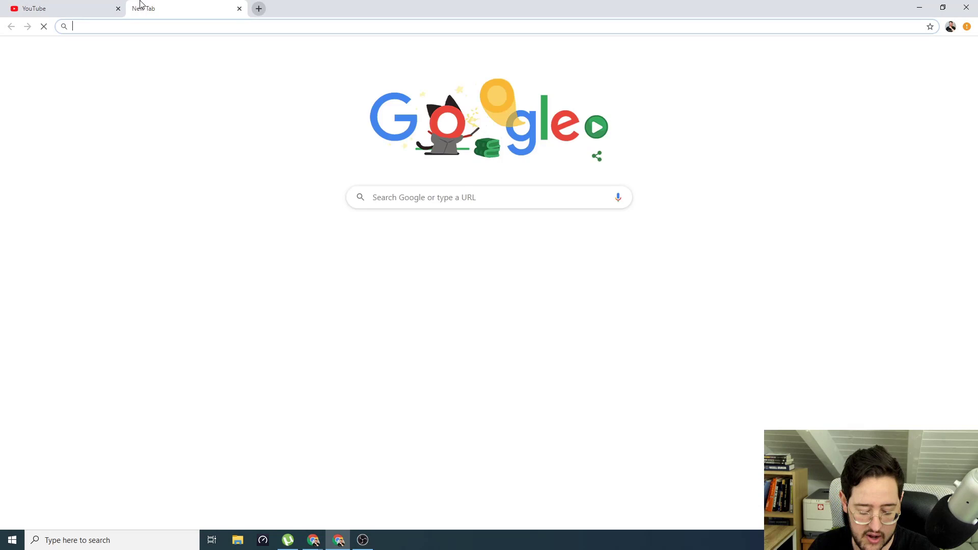
type("google.com")
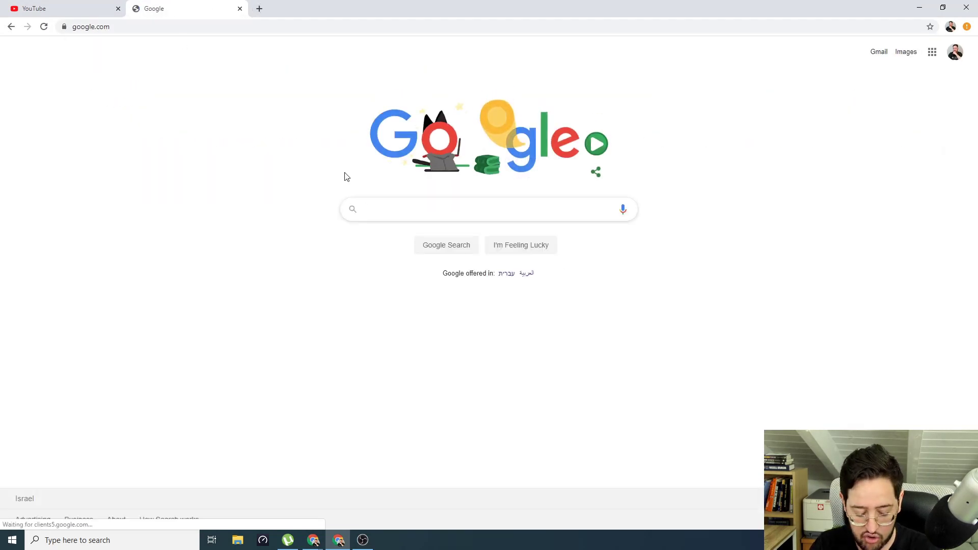
type("seo training")
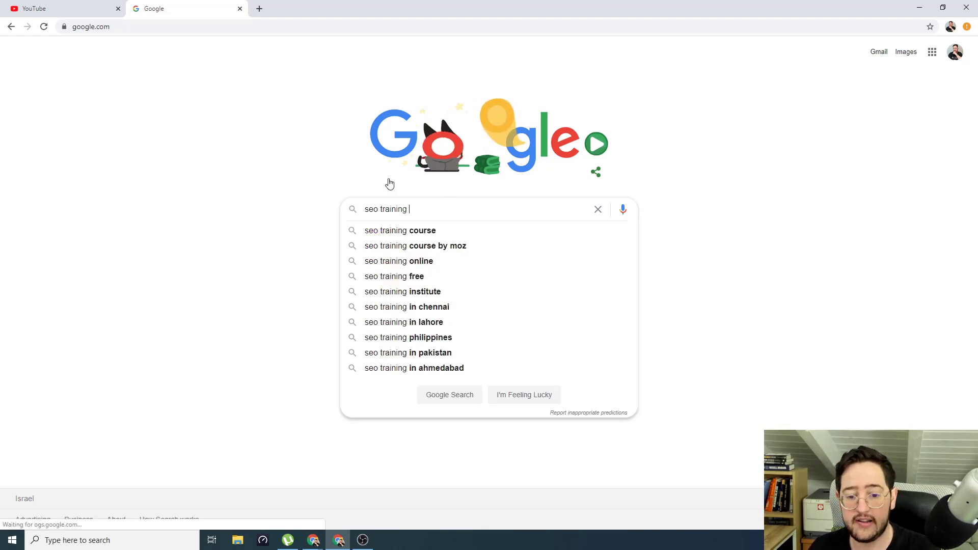
mouse_move(486, 259)
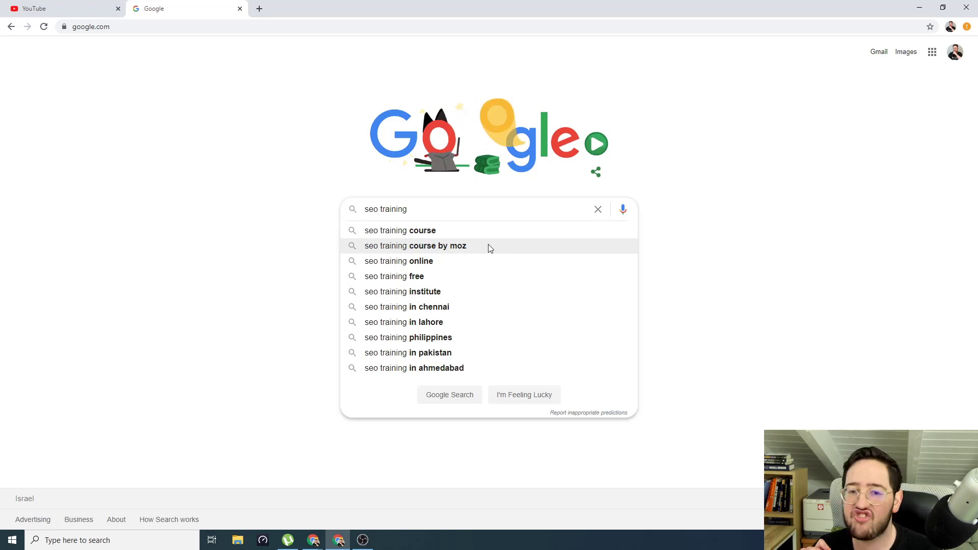
type("\" \"")
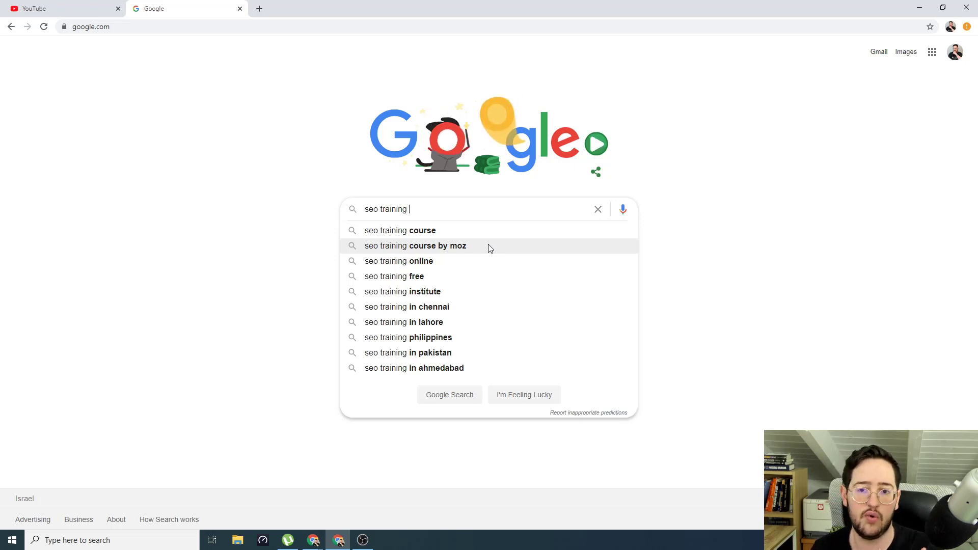
mouse_move(331, 183)
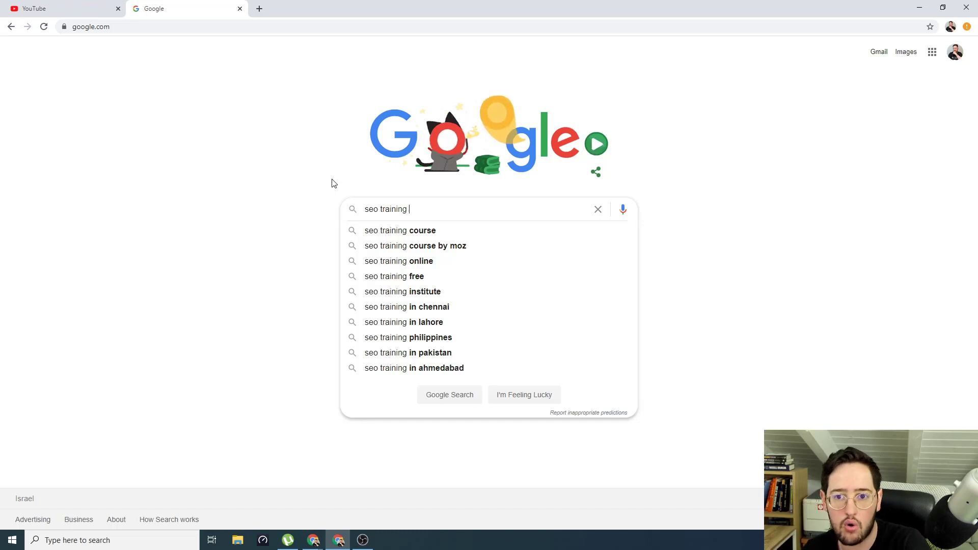
key("Backspace")
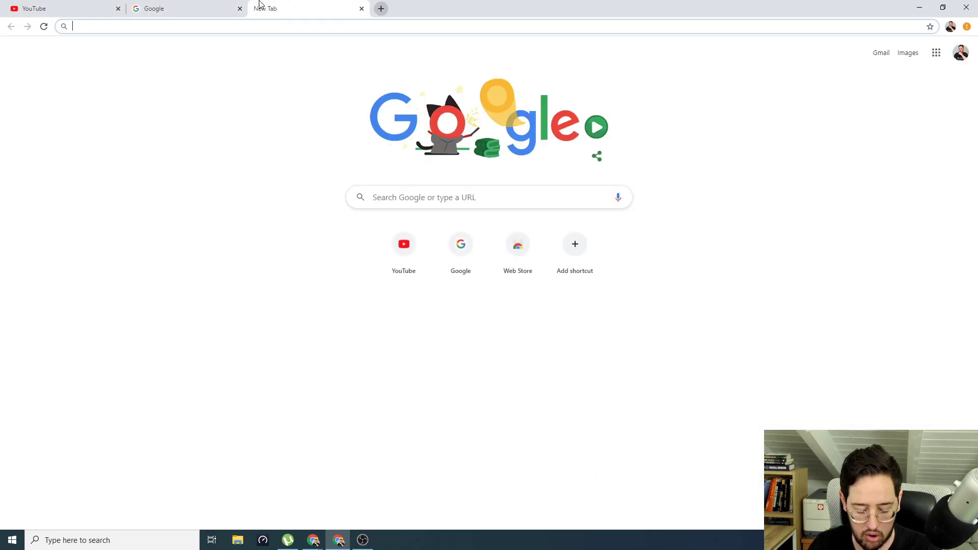
- Go to amazon.com and enter 'cat' to see suggestions like litter and toys
type("amazon.com")
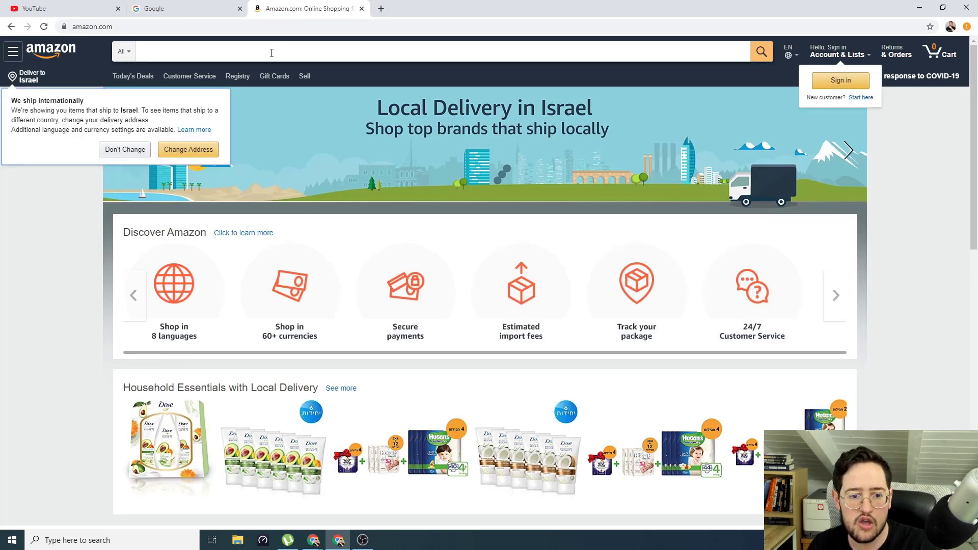
left_click(437, 51)
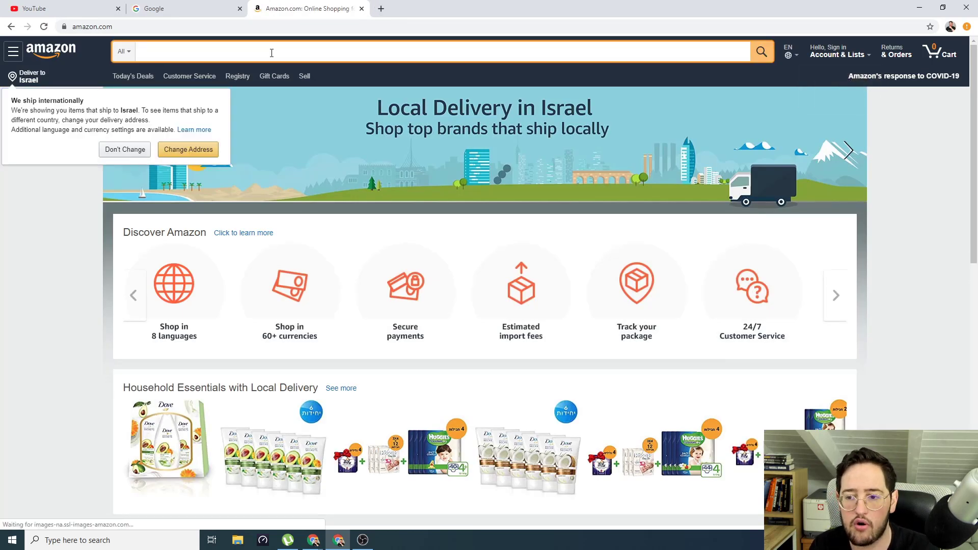
type("cat")
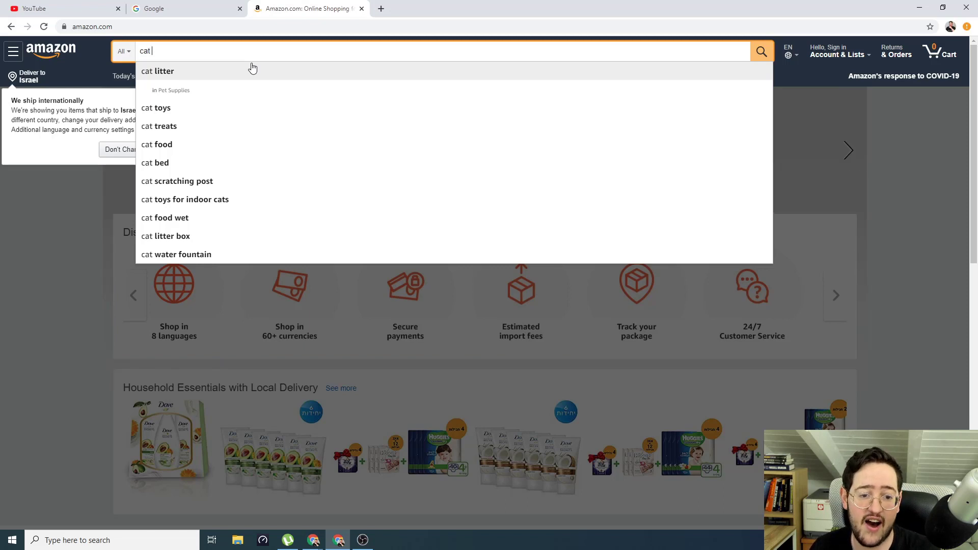
key("Backspace")
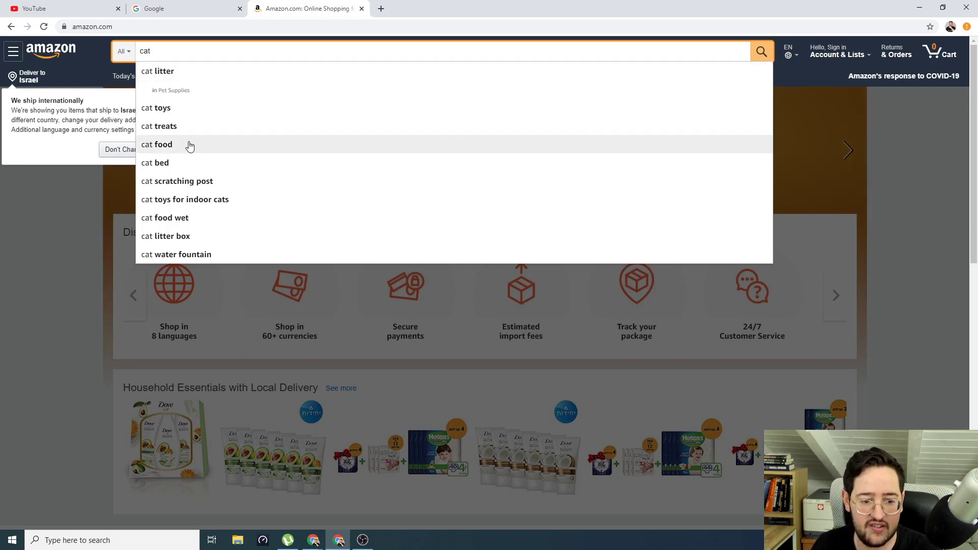
mouse_move(189, 163)
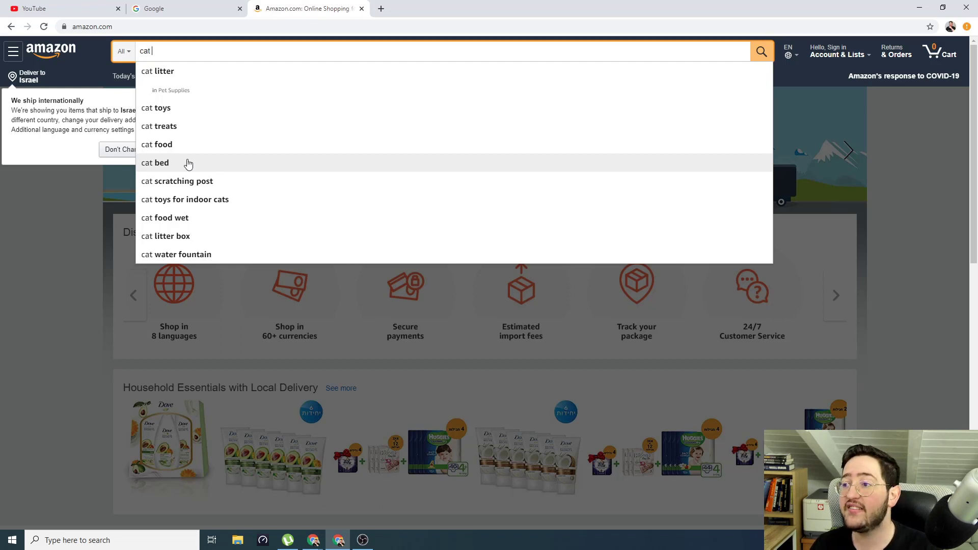
key("Backspace")
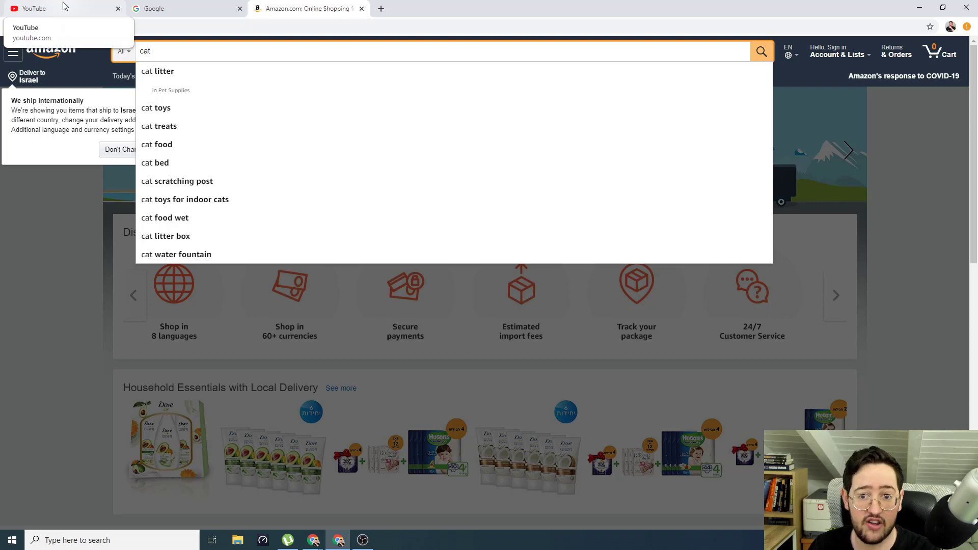
- Search 'seostack' in a new tab and open the SeoStack Keyword Tool store listing
left_click(47, 8)
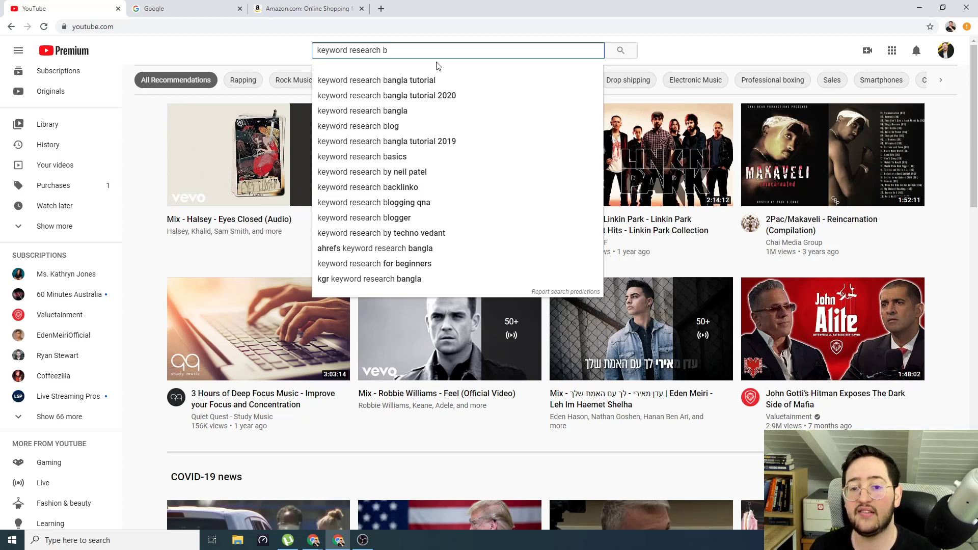
mouse_move(380, 8)
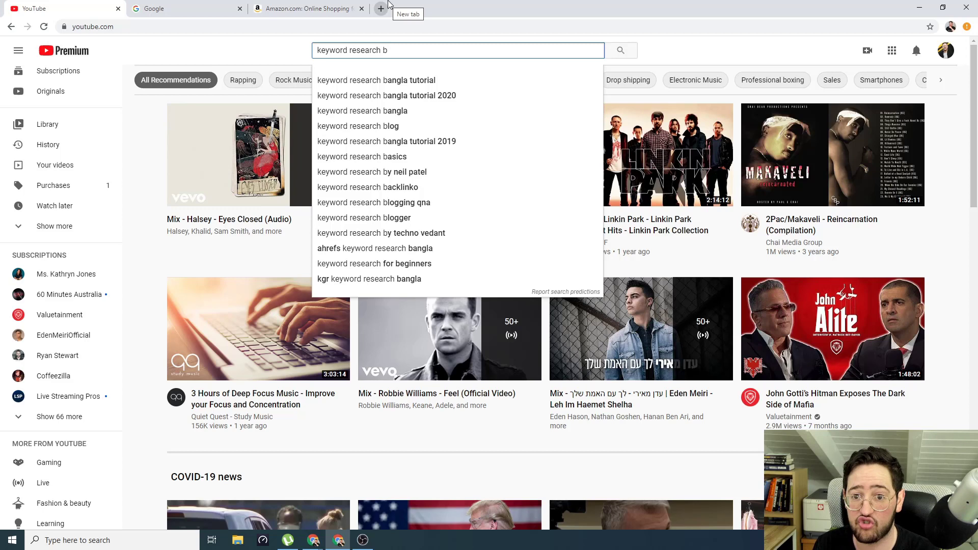
left_click(408, 8)
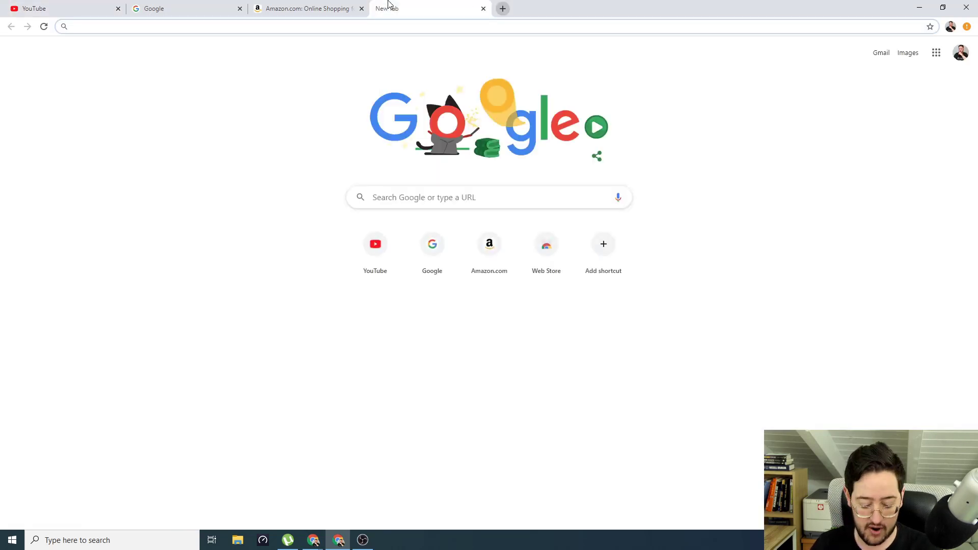
type("seostack&oq=seostack&aqs=chrome..69i57j0.1763j0j7&sourceid=chrome&ie=UTF-8")
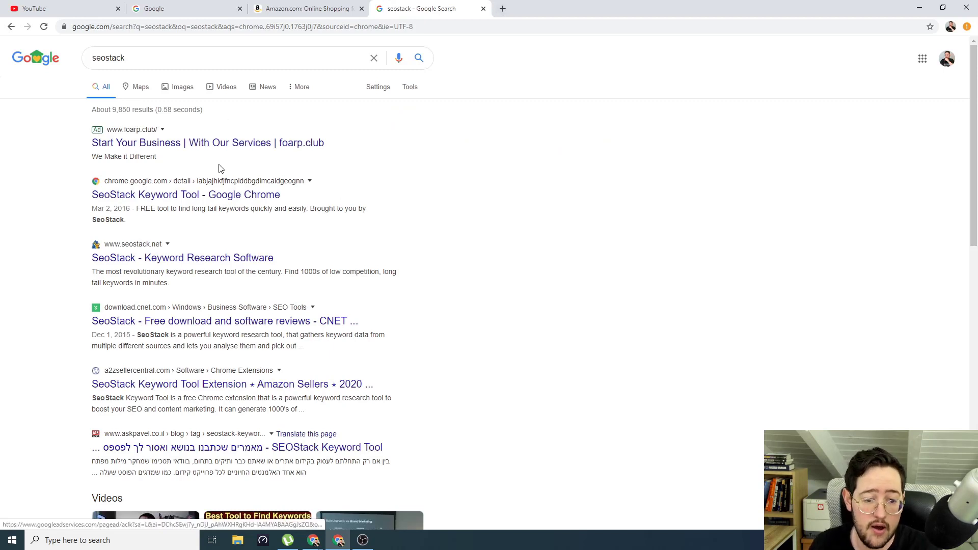
left_click(186, 194)
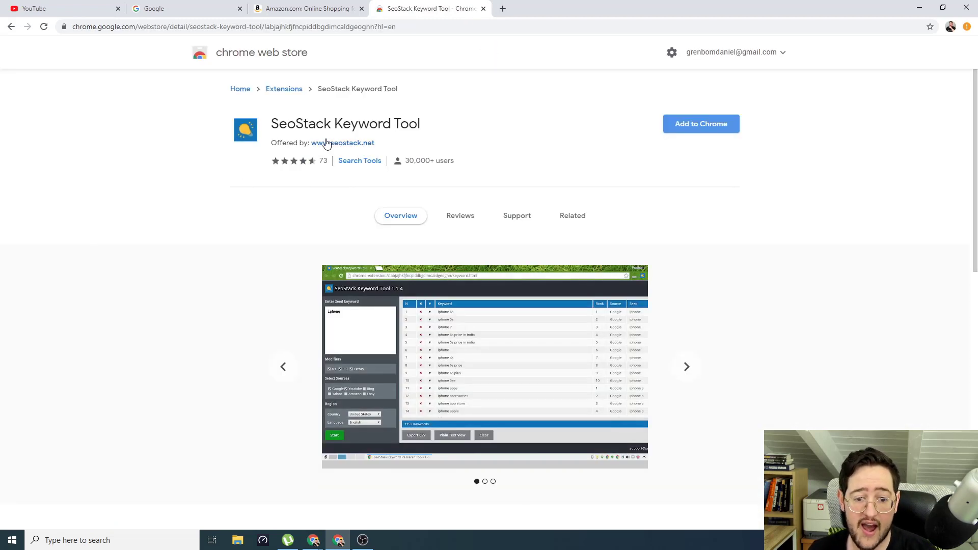
mouse_move(306, 170)
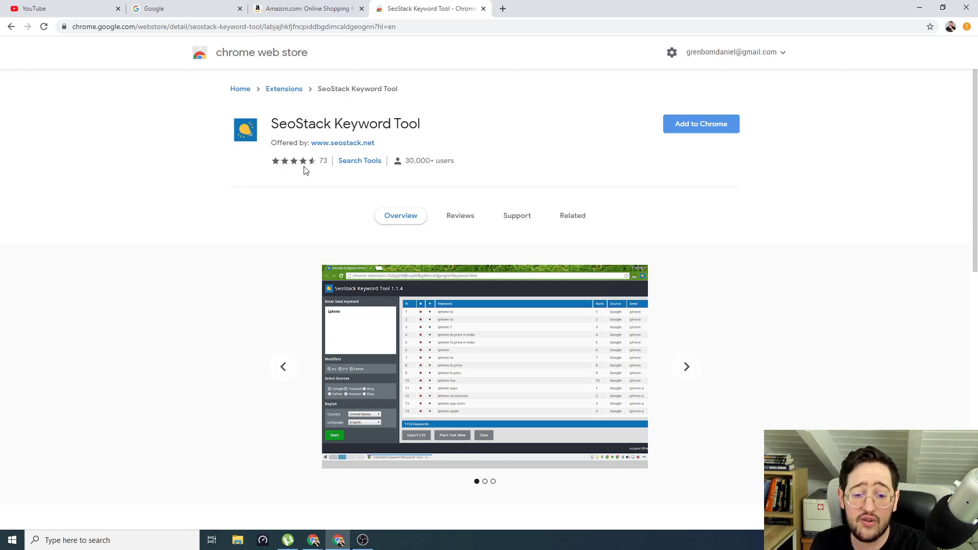
left_click(686, 366)
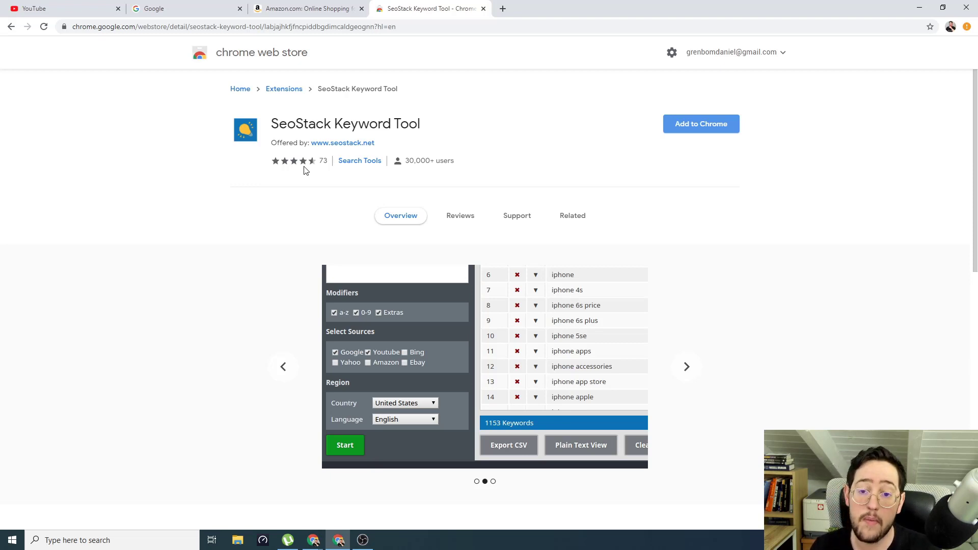
left_click(686, 367)
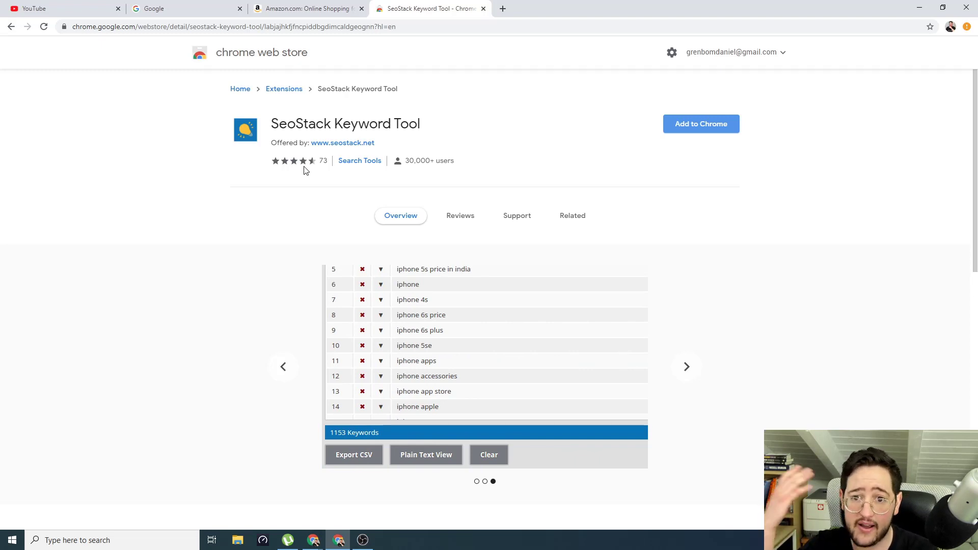
left_click(283, 366)
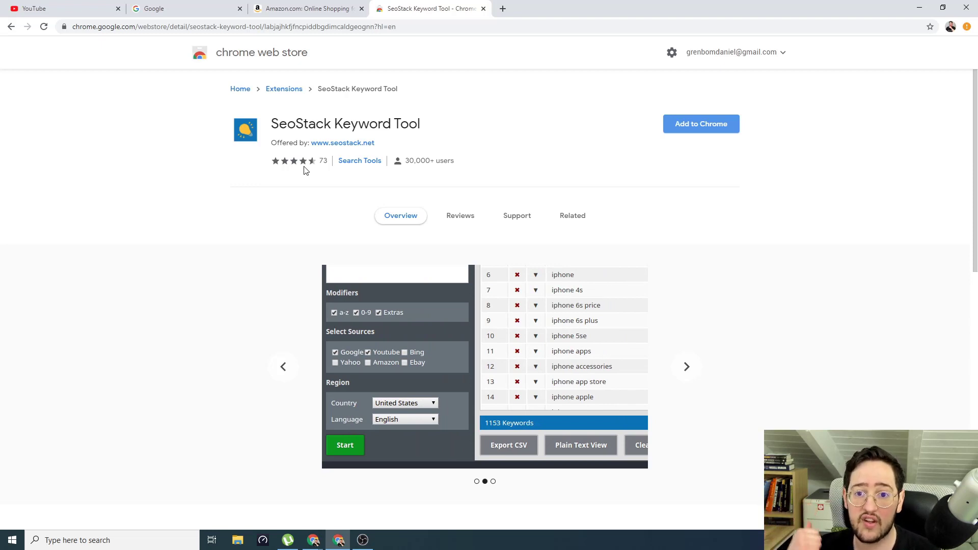
left_click(686, 367)
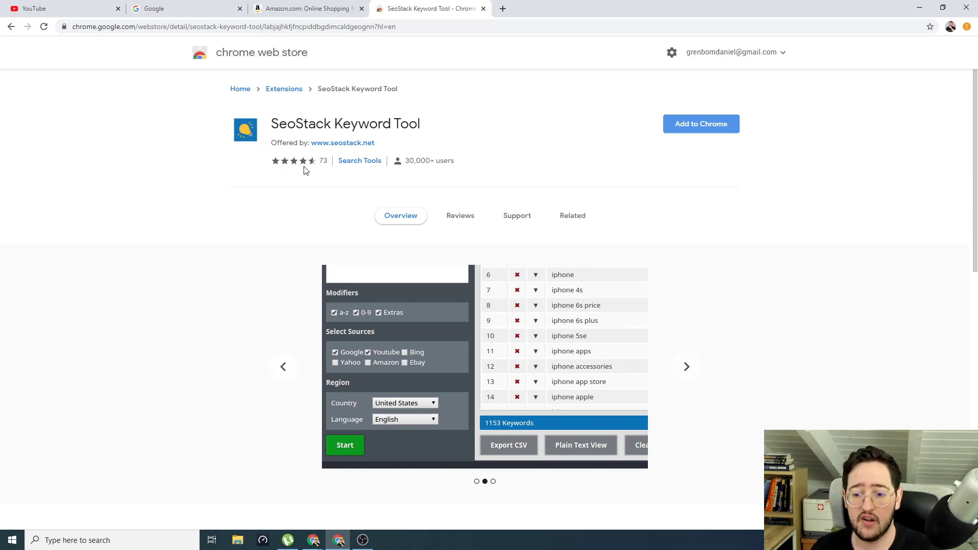
- Add the SeoStack Keyword Tool extension to Chrome, then switch to the YouTube tab
left_click(701, 123)
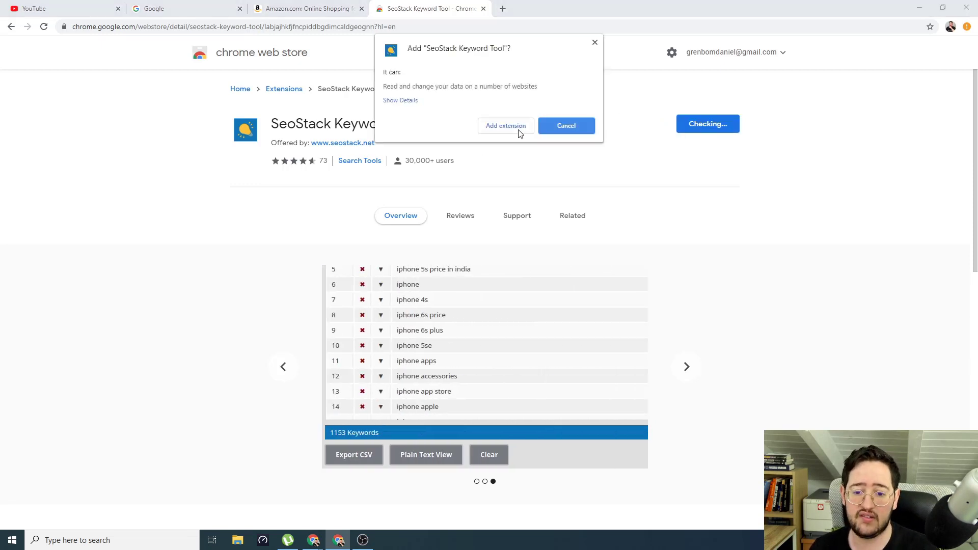
left_click(505, 125)
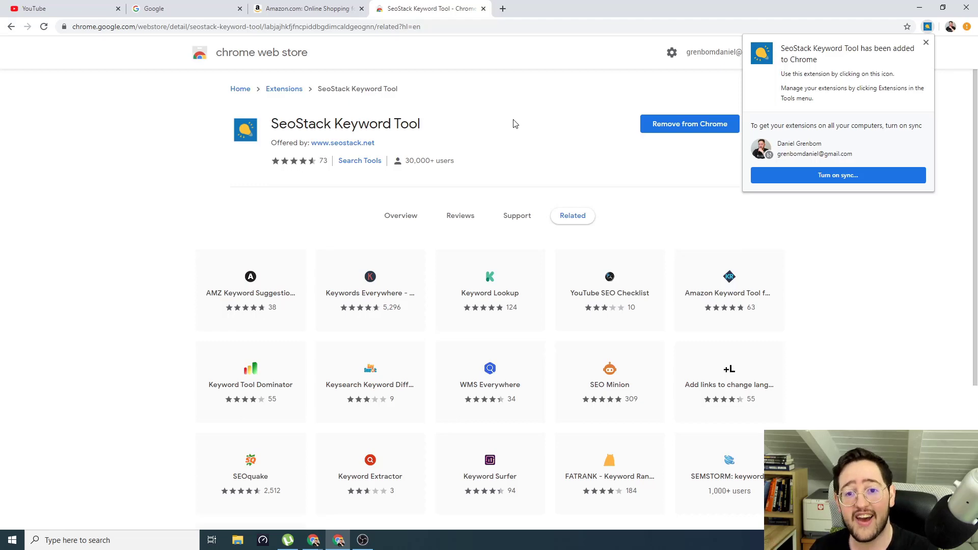
left_click(926, 42)
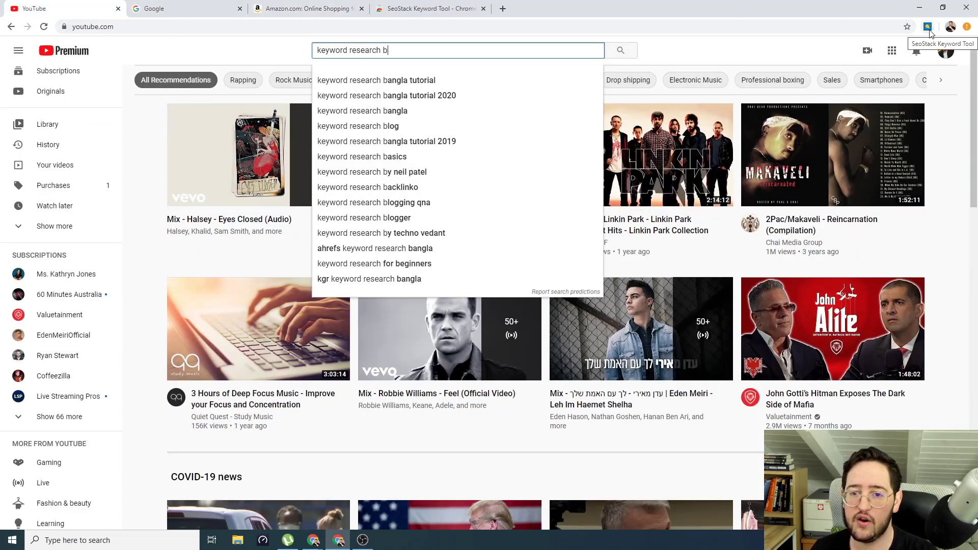
- Launch SeoStack Keyword Tool and uncheck Google so Youtube is the only source
left_click(928, 26)
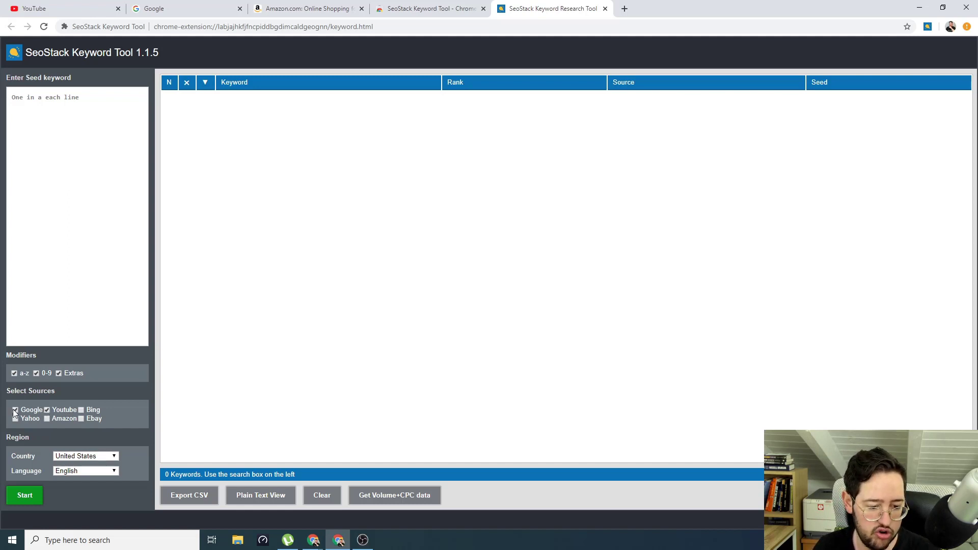
left_click(15, 410)
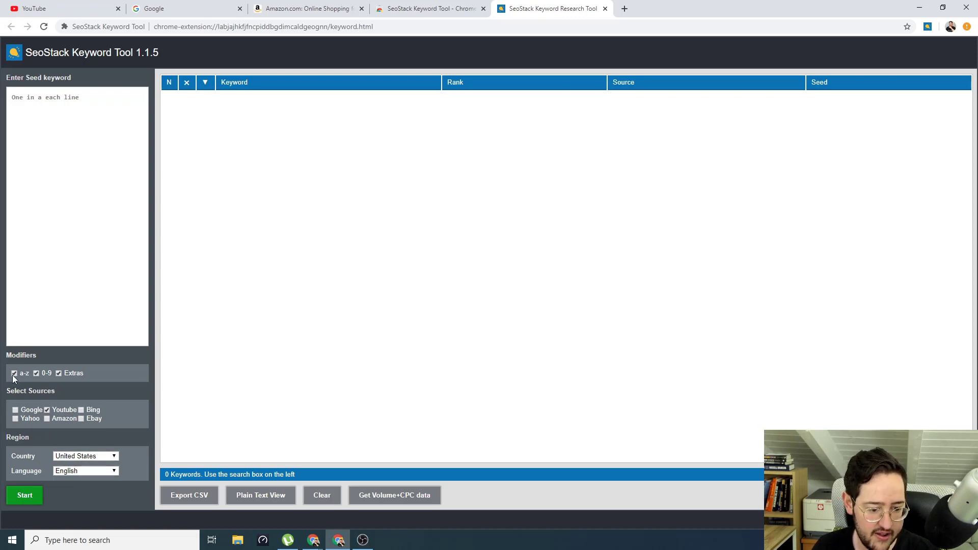
mouse_move(69, 383)
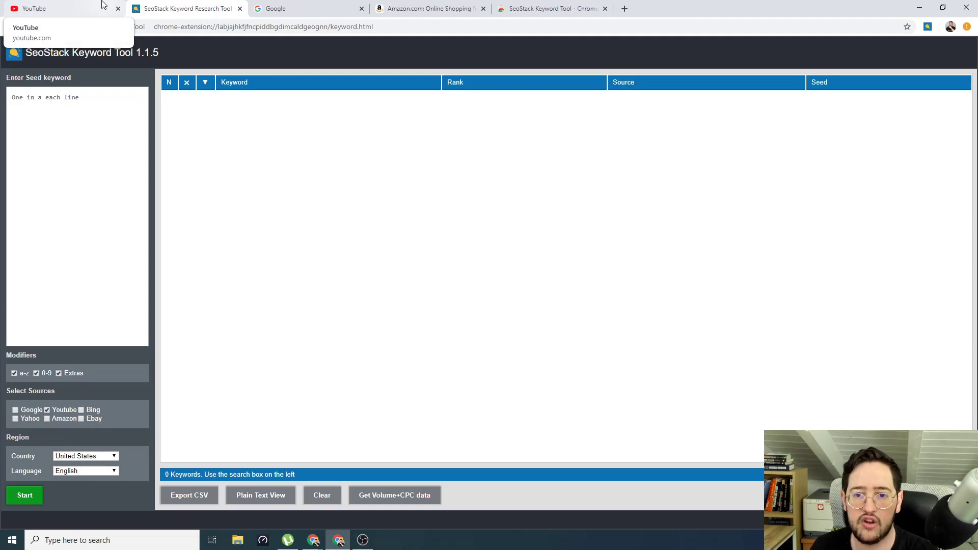
- Replace the YouTube search query with 'digital marketing' and select the text
left_click(33, 8)
type("keyword research b")
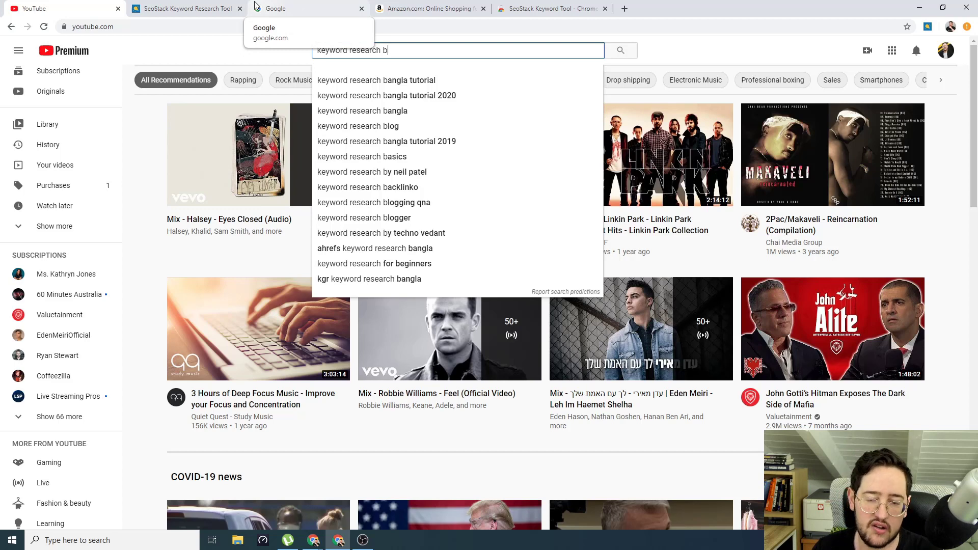
left_click(181, 8)
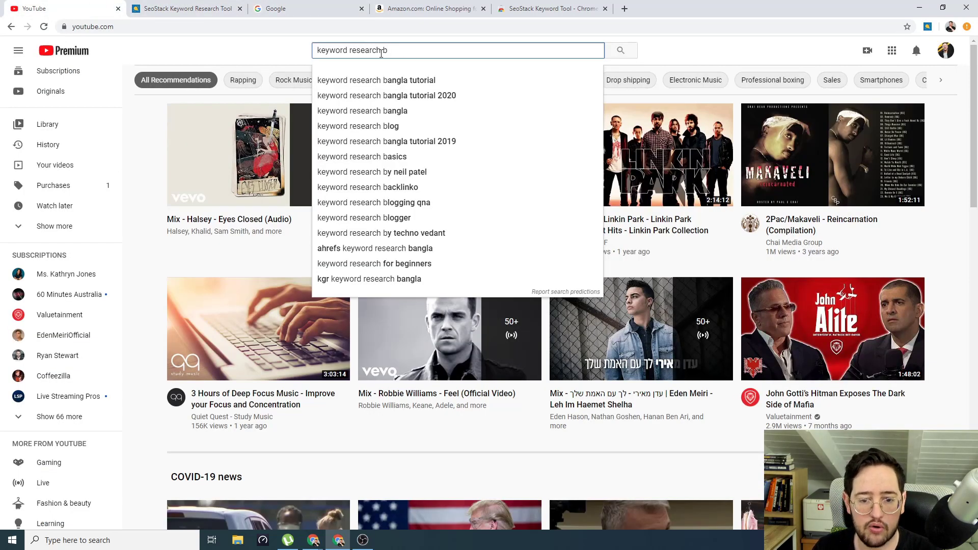
type("salt")
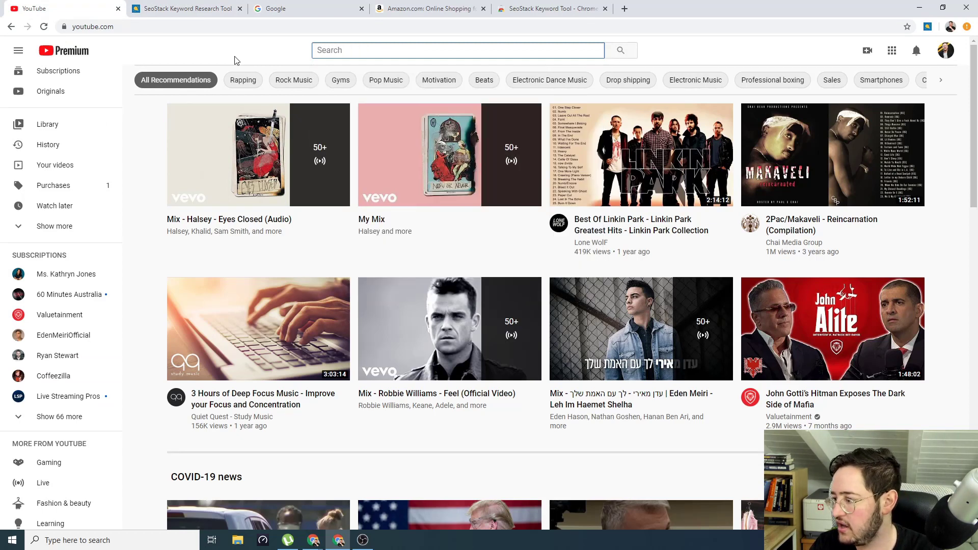
left_click(457, 51)
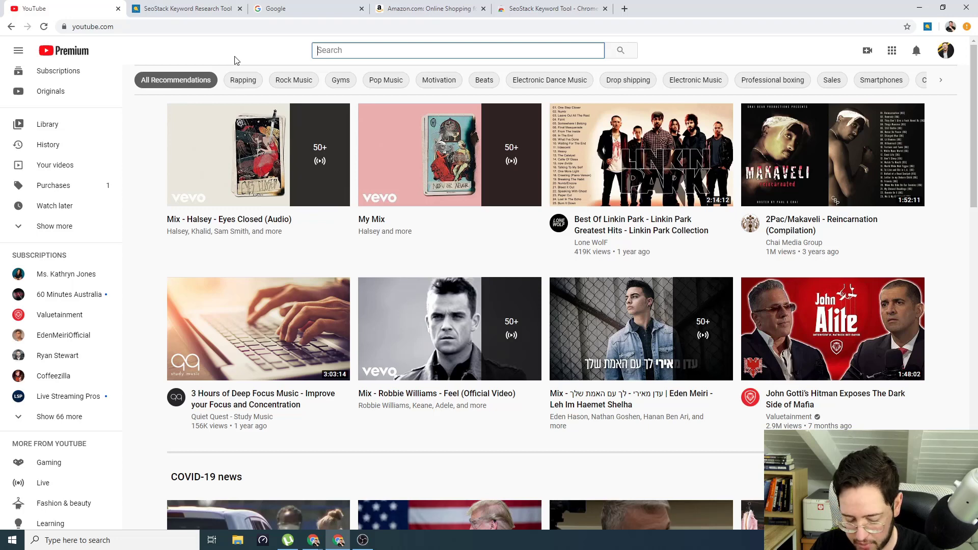
type("video marke")
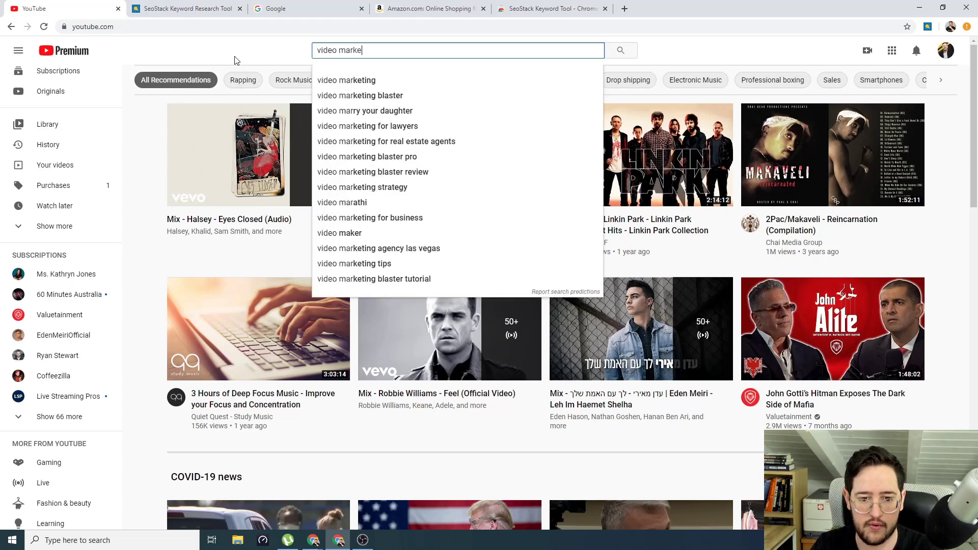
type("digital ma")
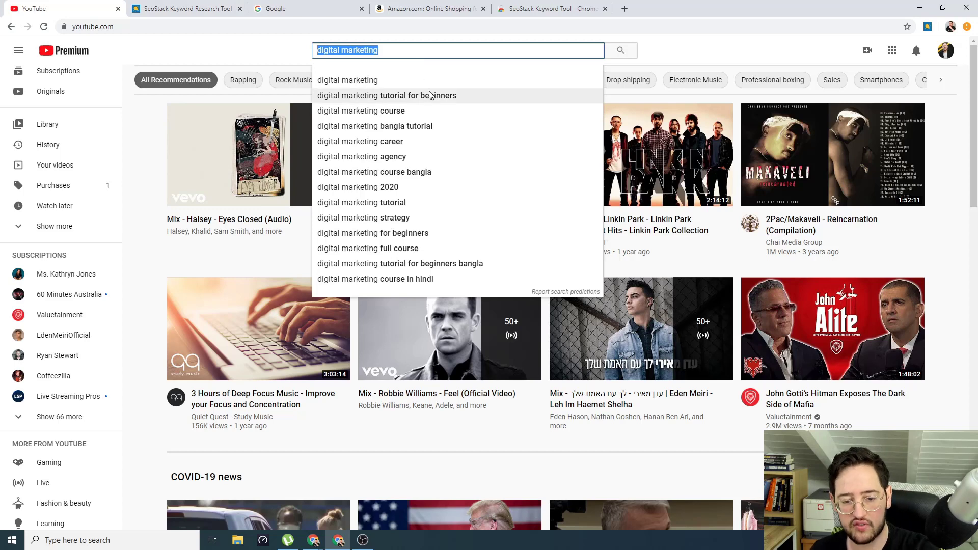
mouse_move(431, 133)
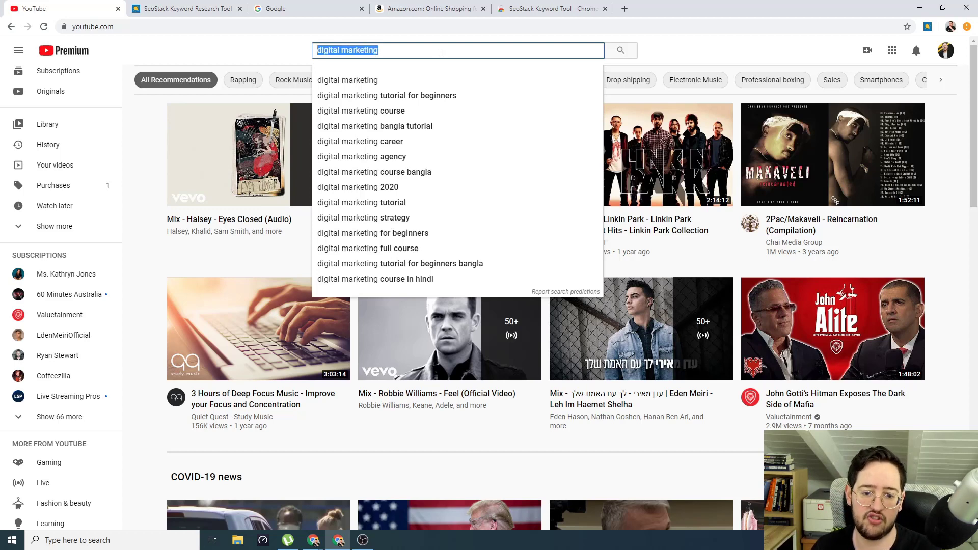
left_click(186, 8)
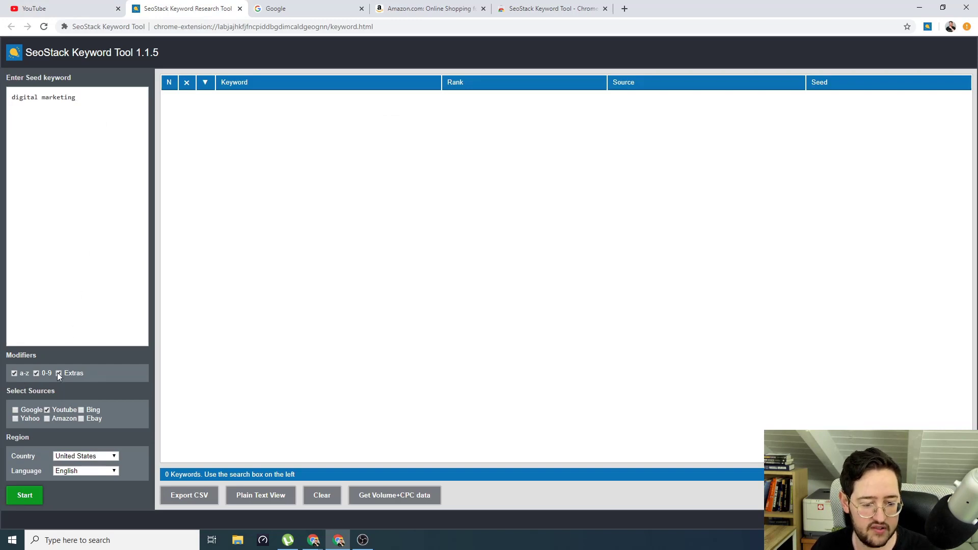
- Run SeoStack for 'digital marketing' and scroll through the 643 YouTube keywords
left_click(25, 495)
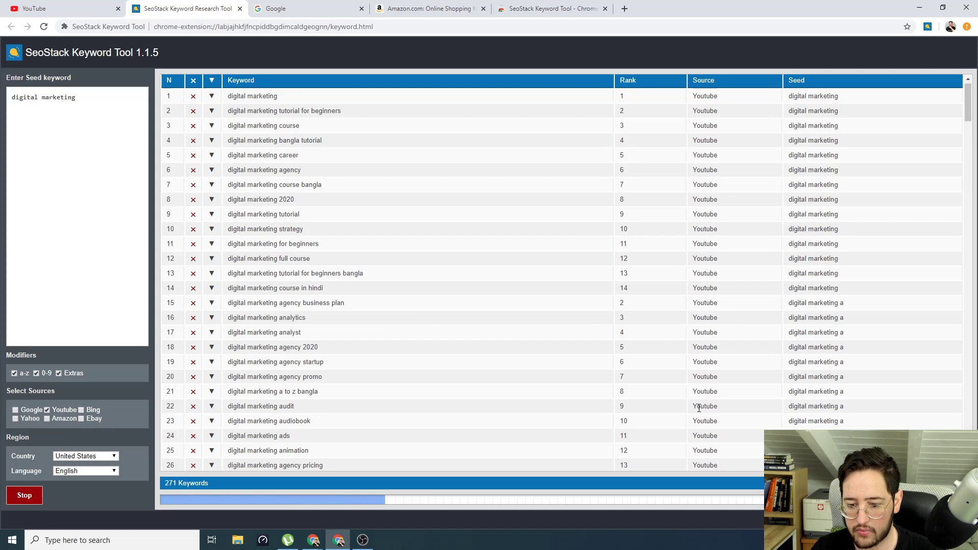
scroll("down", 3)
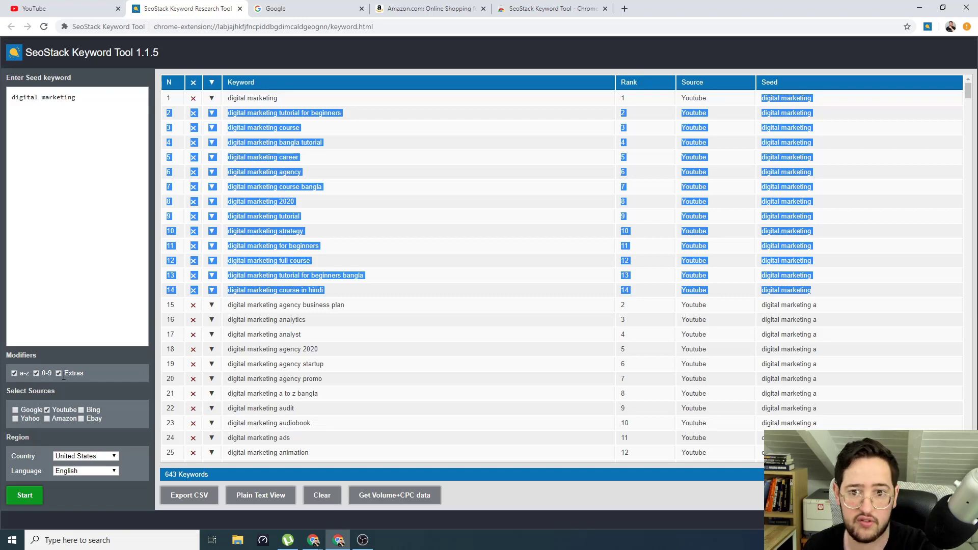
mouse_move(294, 319)
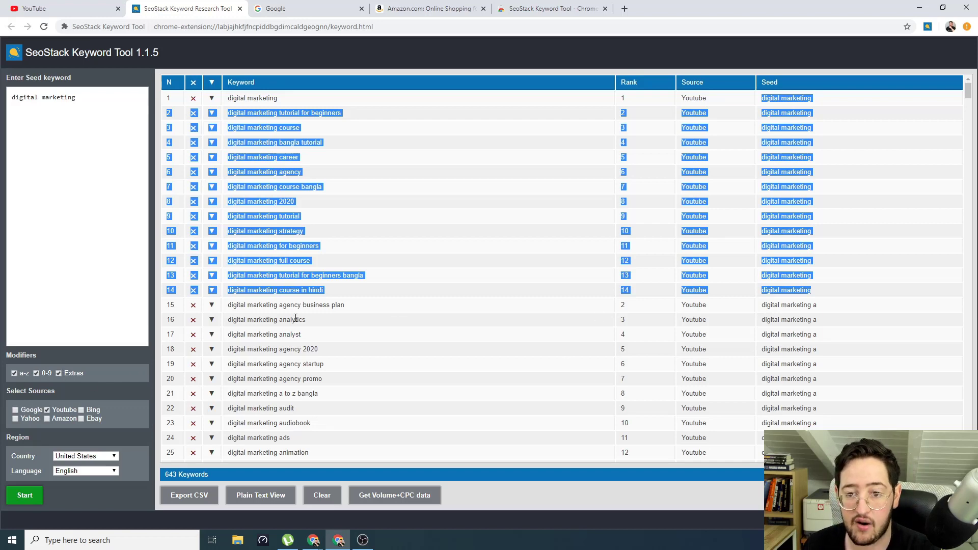
scroll("down", 3)
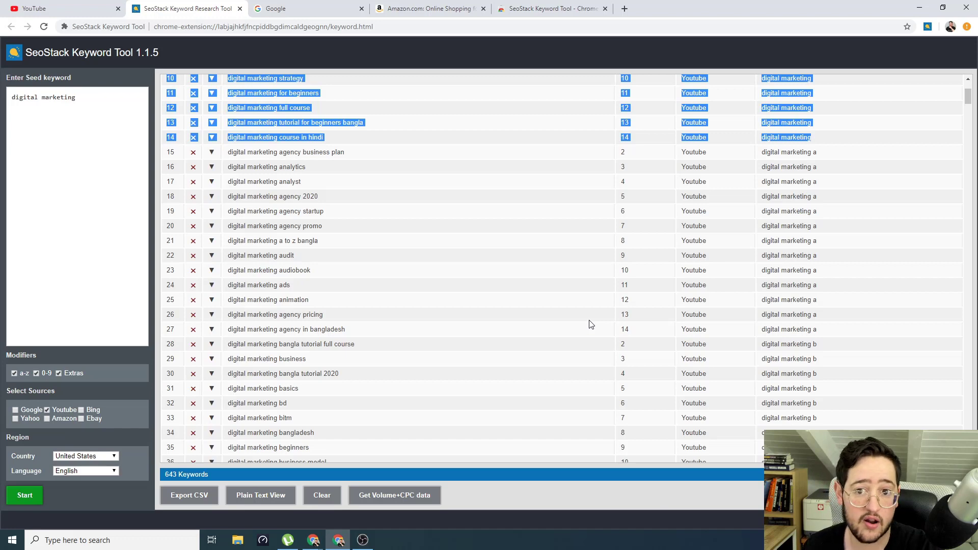
scroll("down", 3)
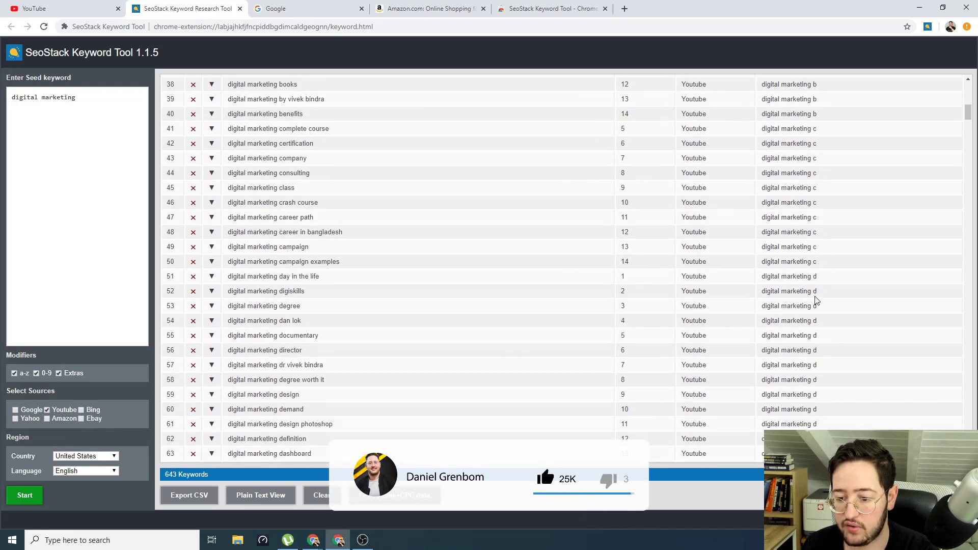
scroll("down", 3)
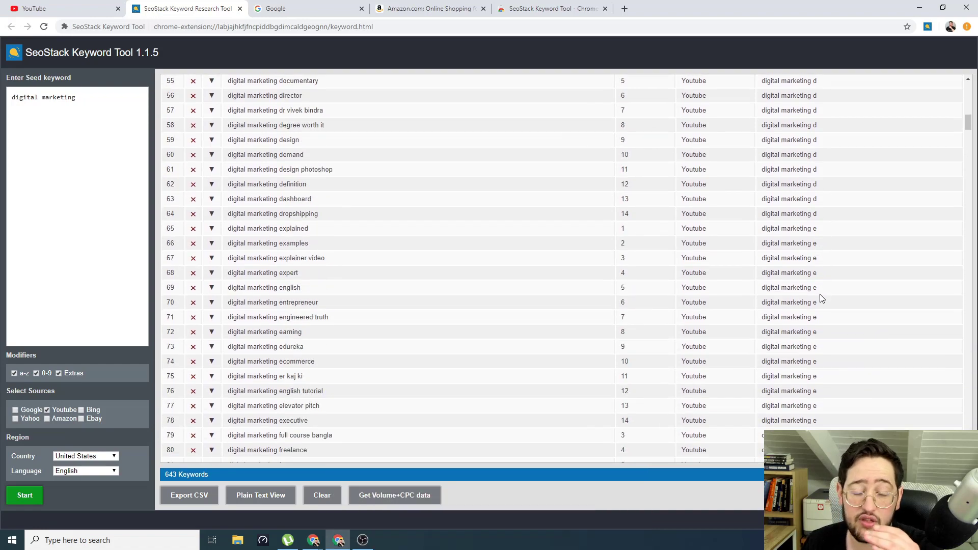
scroll("down", 3)
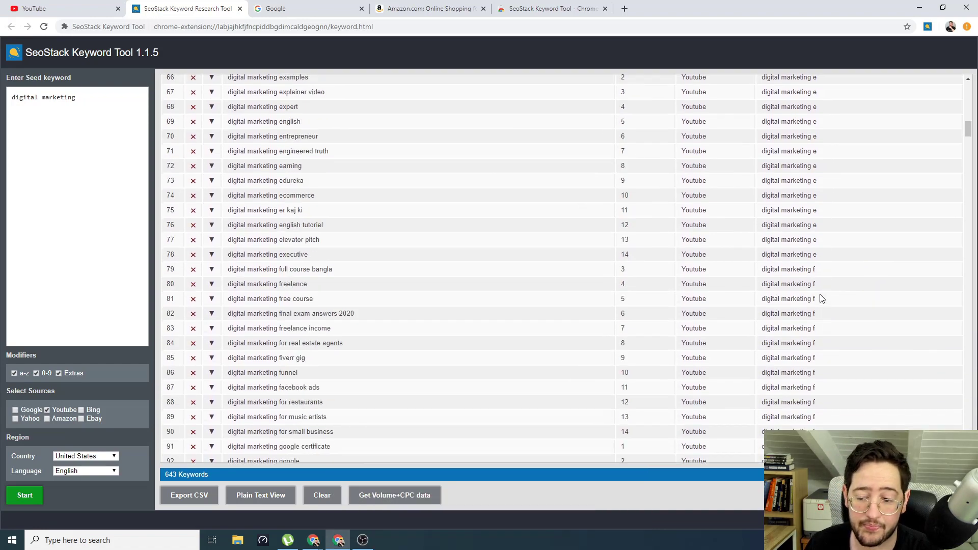
scroll("down", 3)
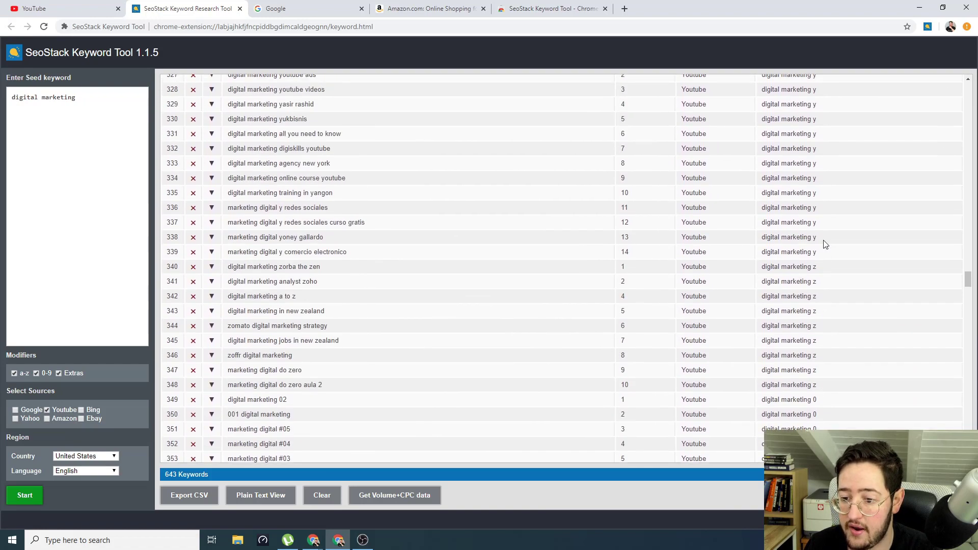
scroll("down", 3)
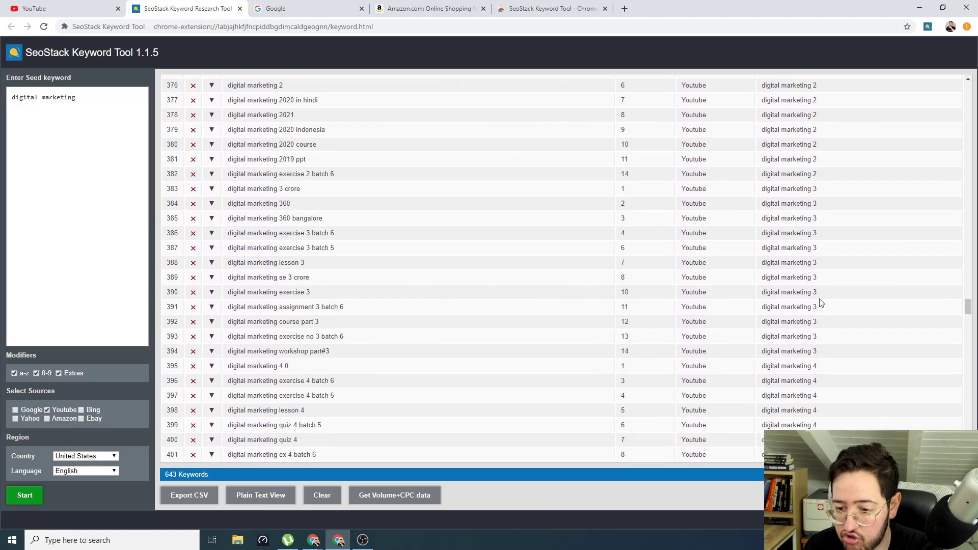
scroll("down", 3)
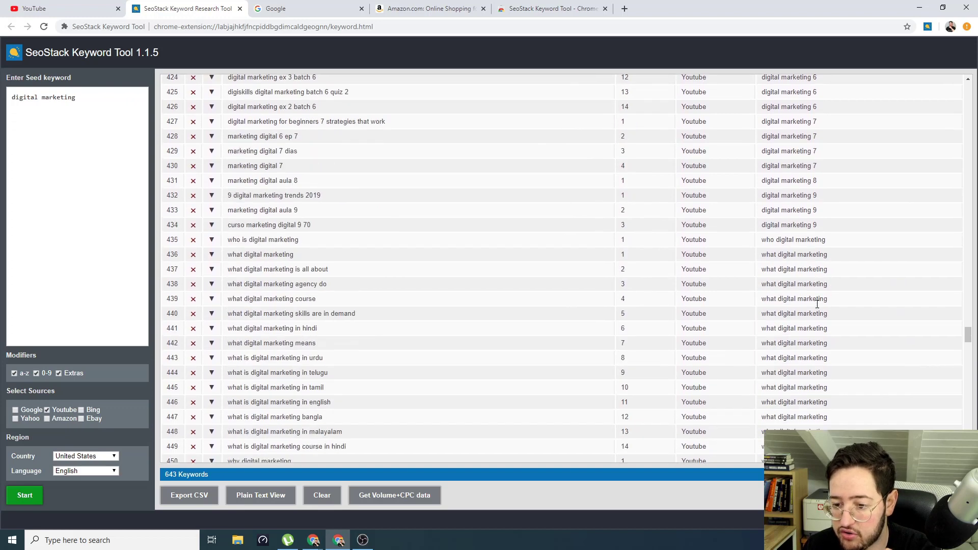
scroll("down", 3)
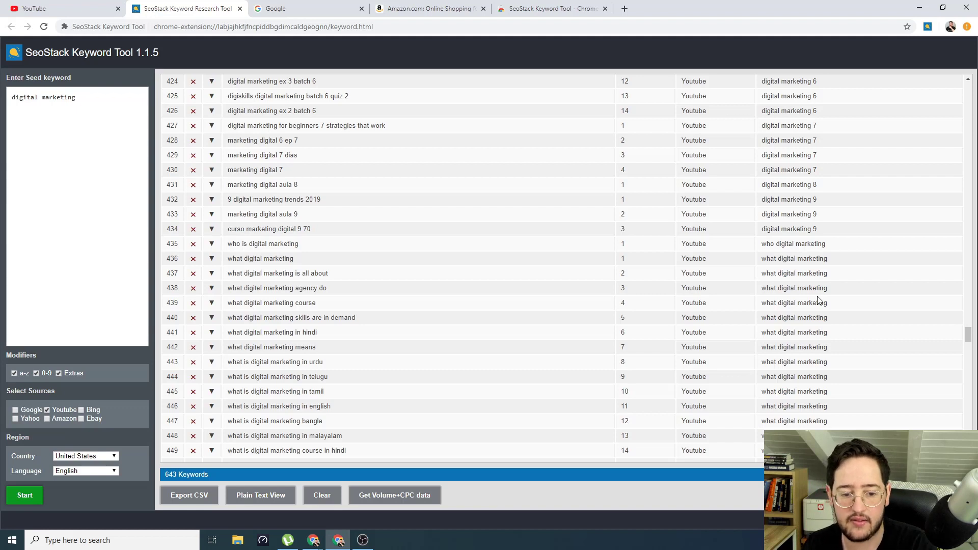
double_click(277, 214)
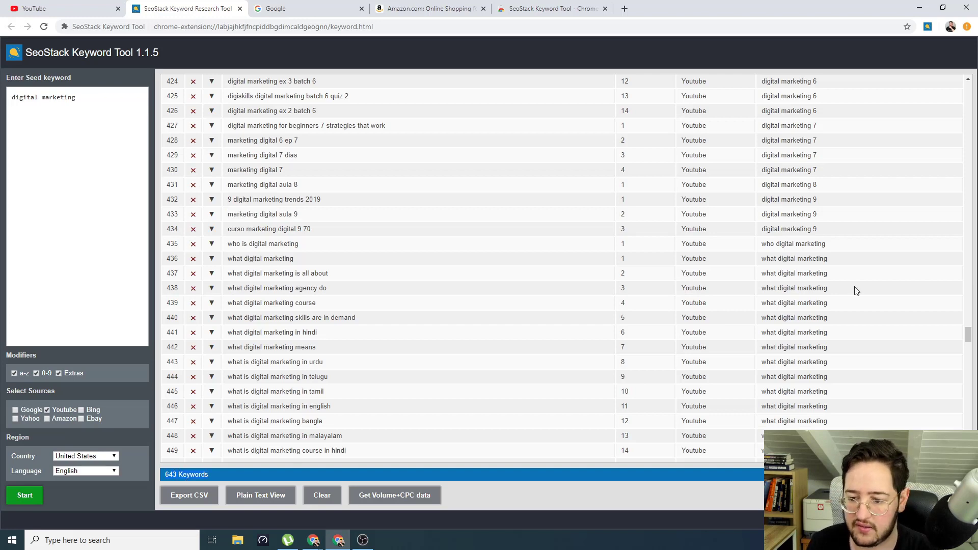
scroll("down", 3)
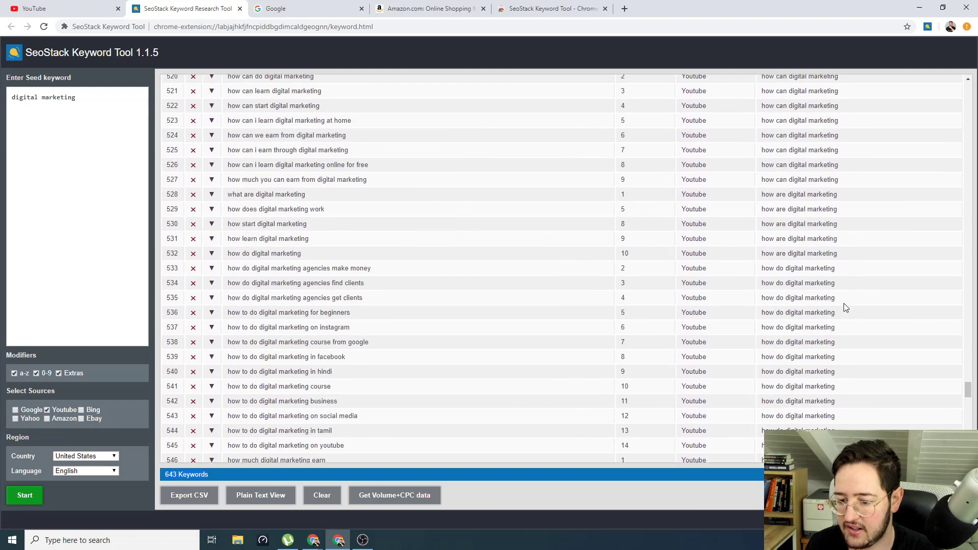
scroll("down", 3)
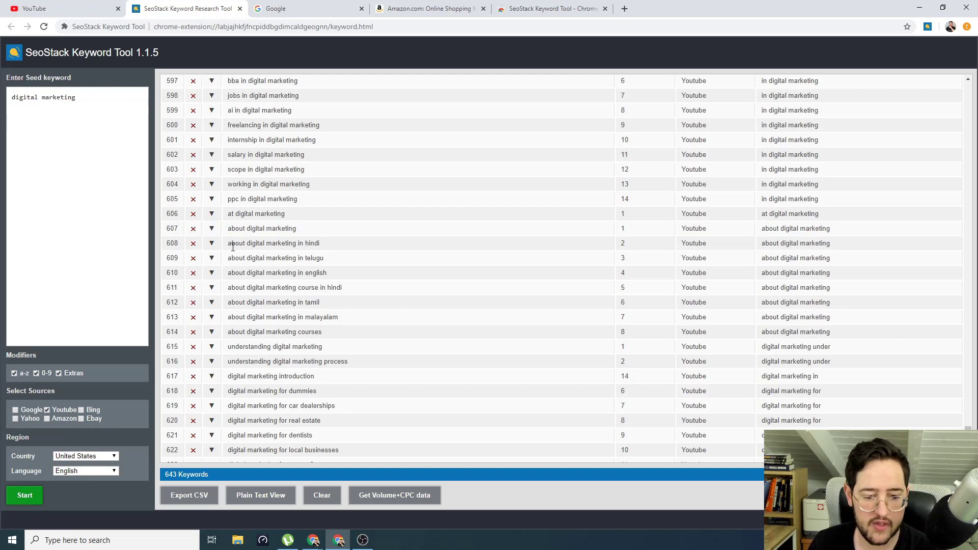
mouse_move(225, 310)
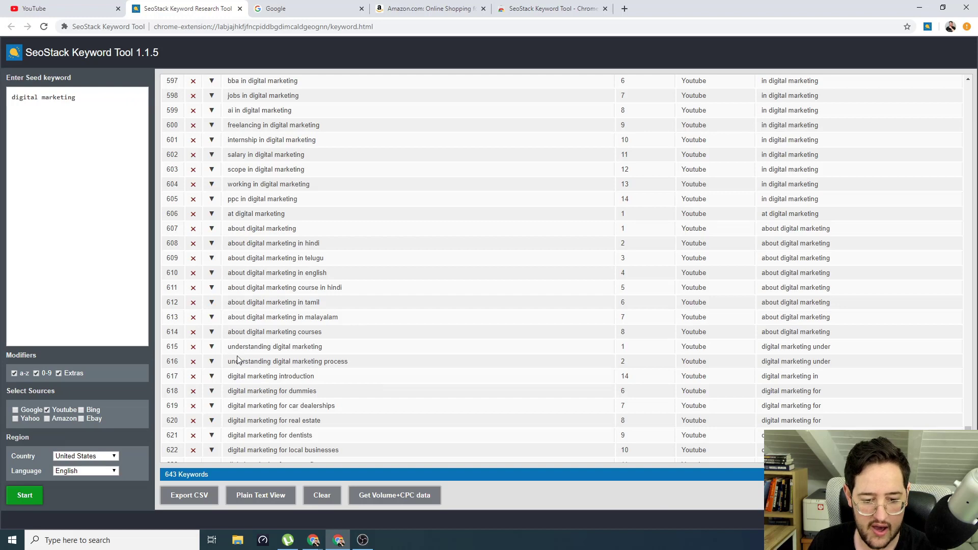
double_click(275, 346)
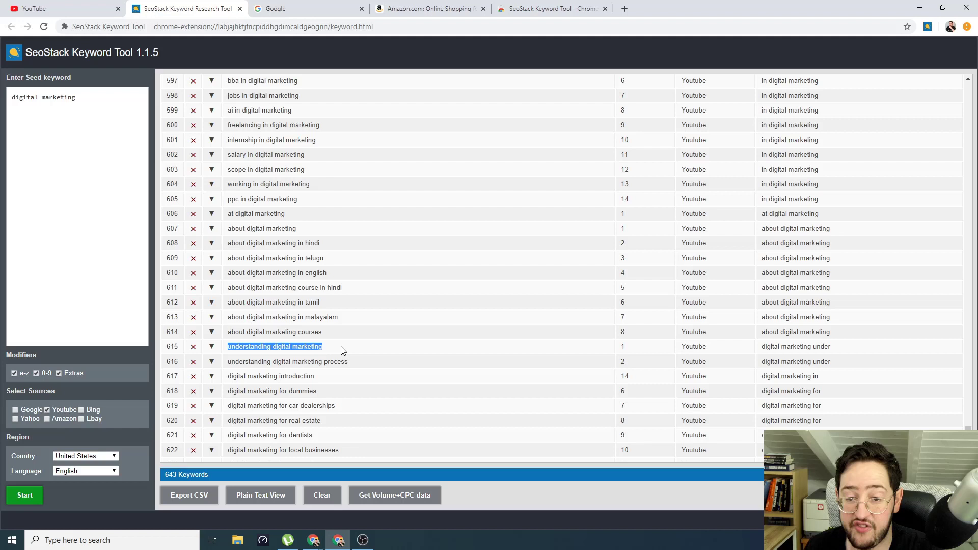
mouse_move(726, 382)
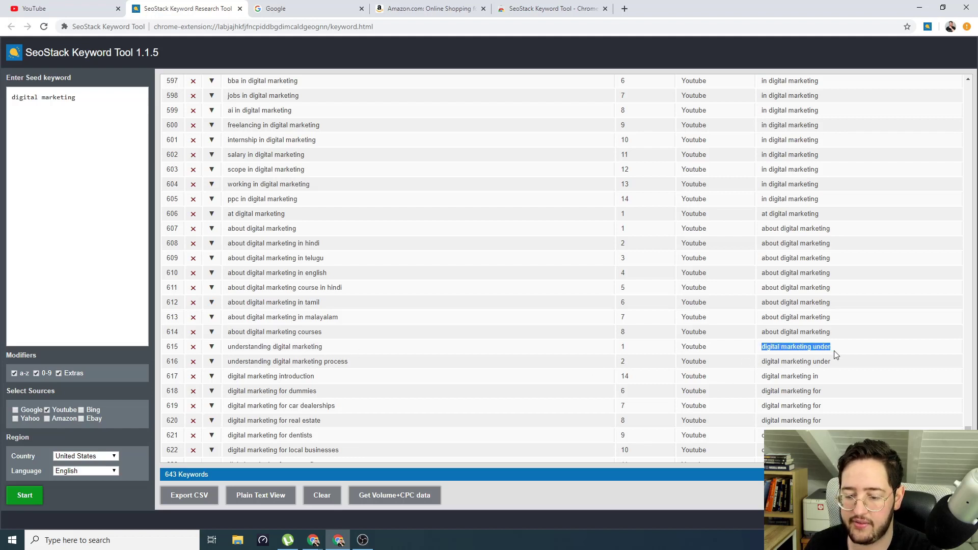
double_click(249, 347)
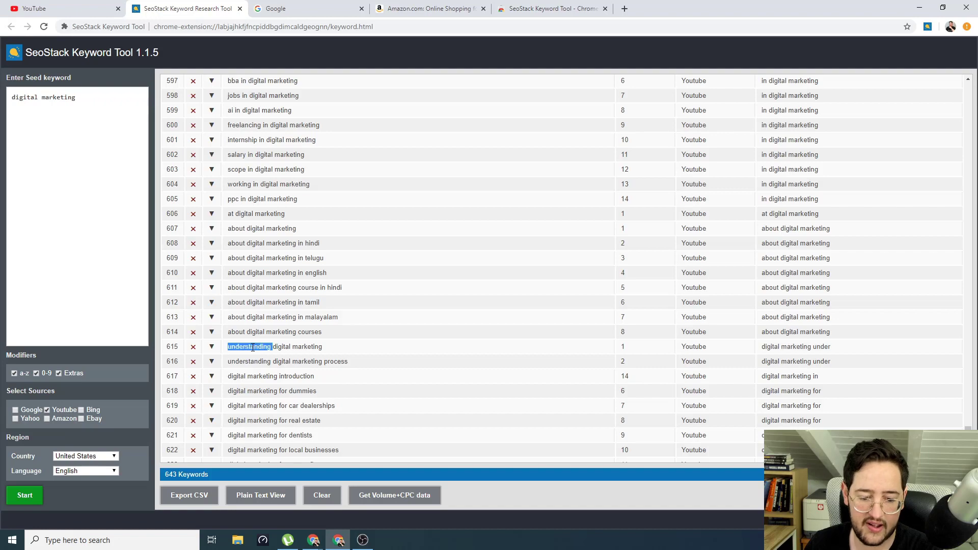
mouse_move(461, 376)
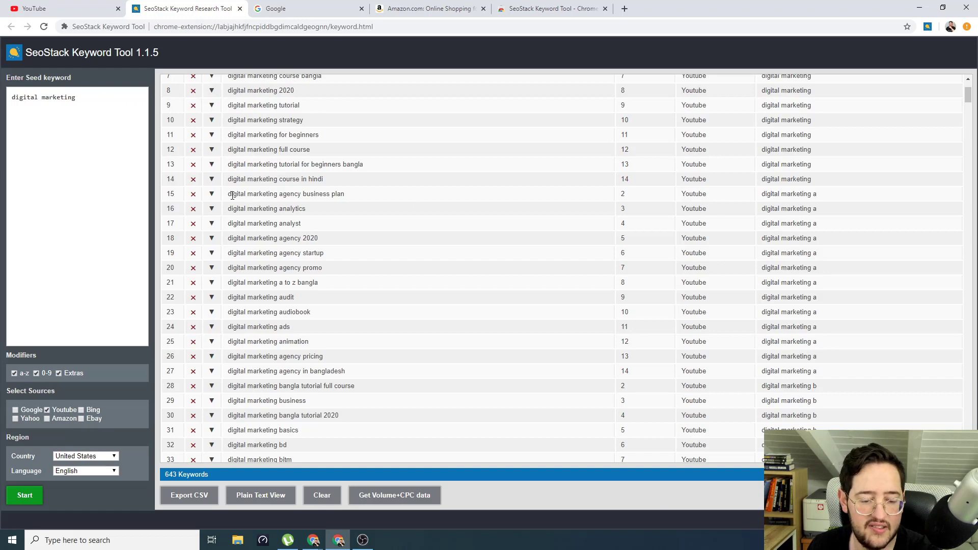
double_click(266, 208)
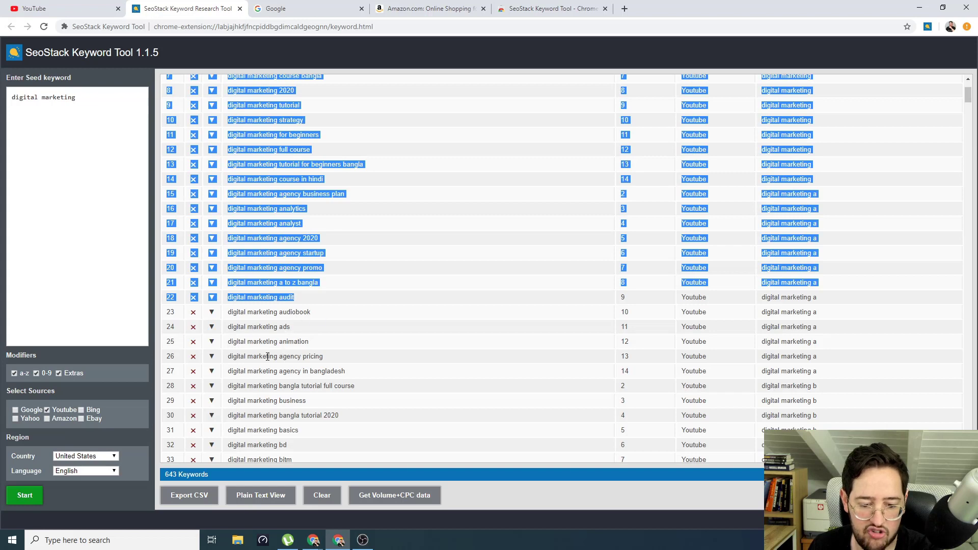
scroll("down", 3)
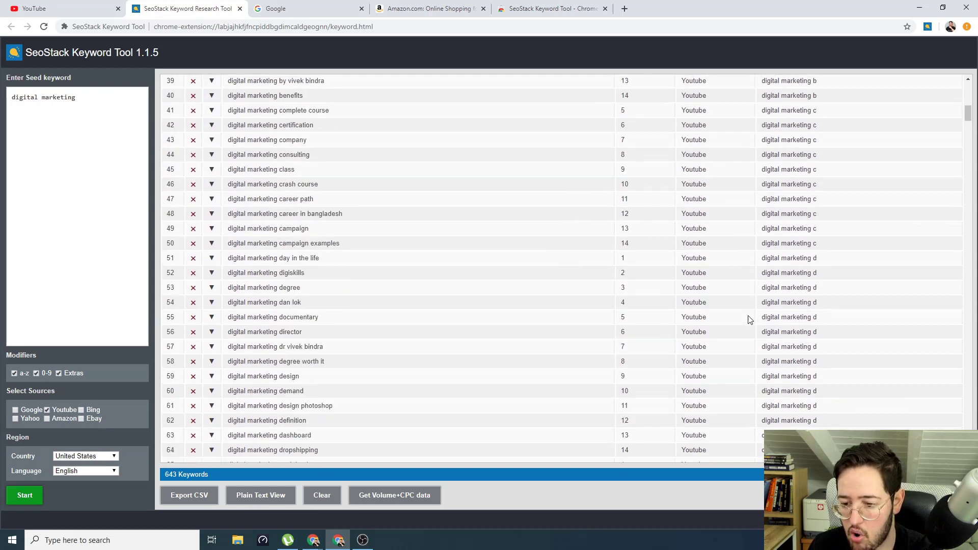
scroll("down", 3)
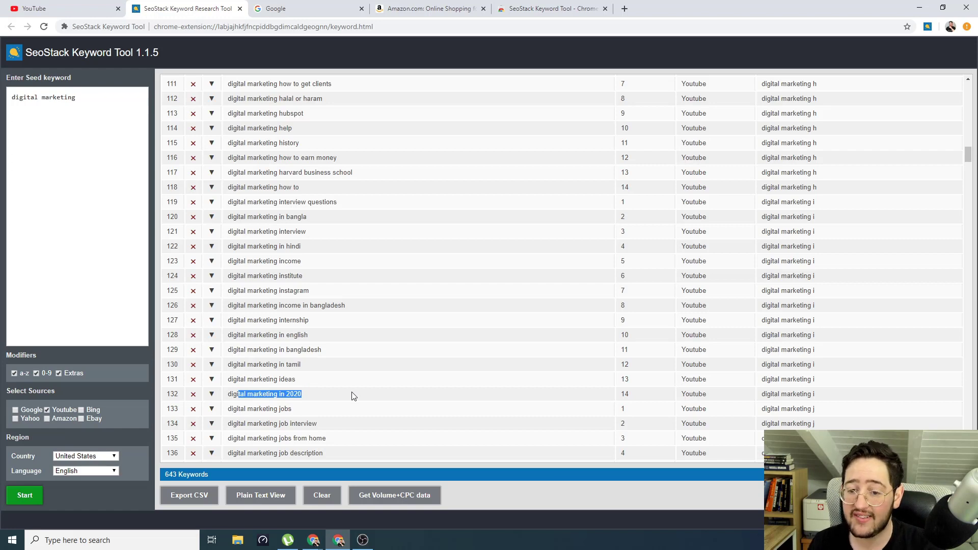
scroll("up", 3)
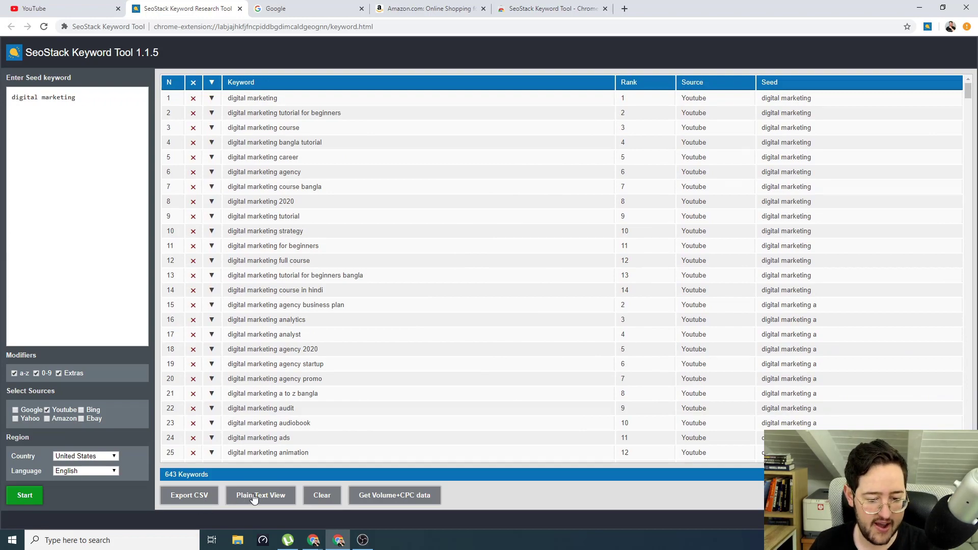
left_click(260, 495)
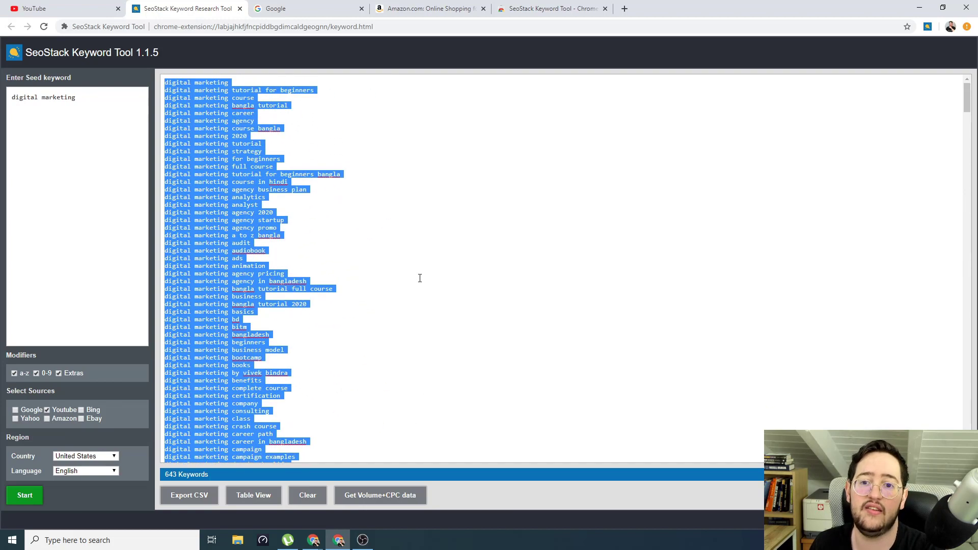
left_click(253, 495)
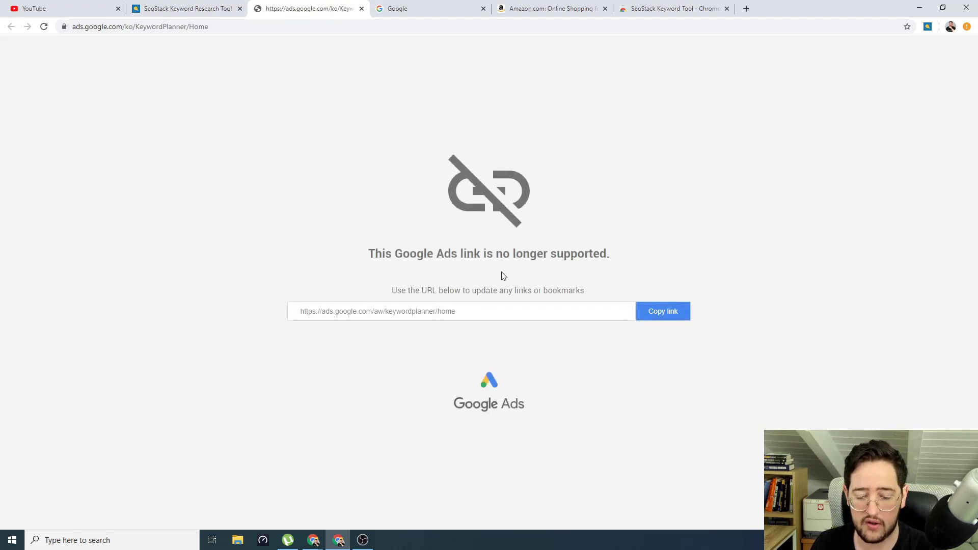
left_click(184, 9)
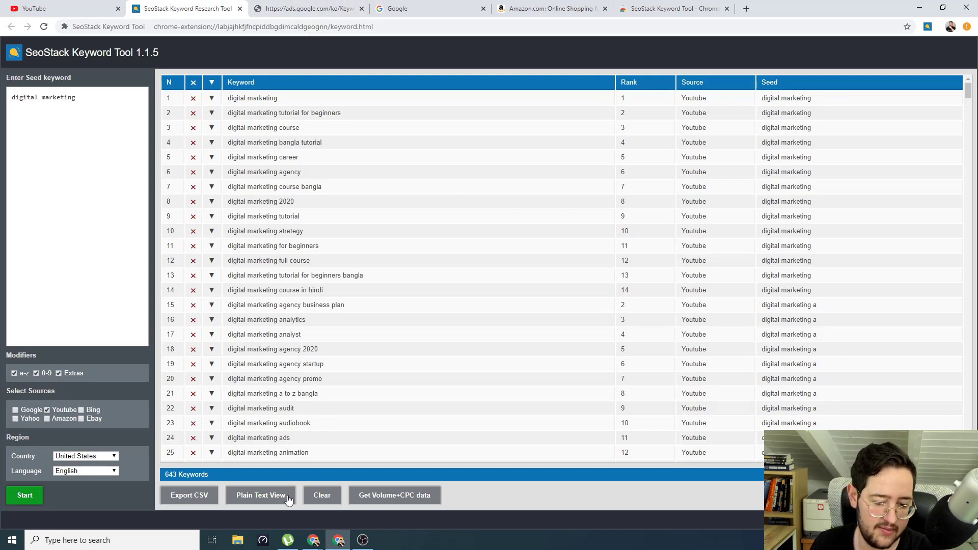
left_click(260, 495)
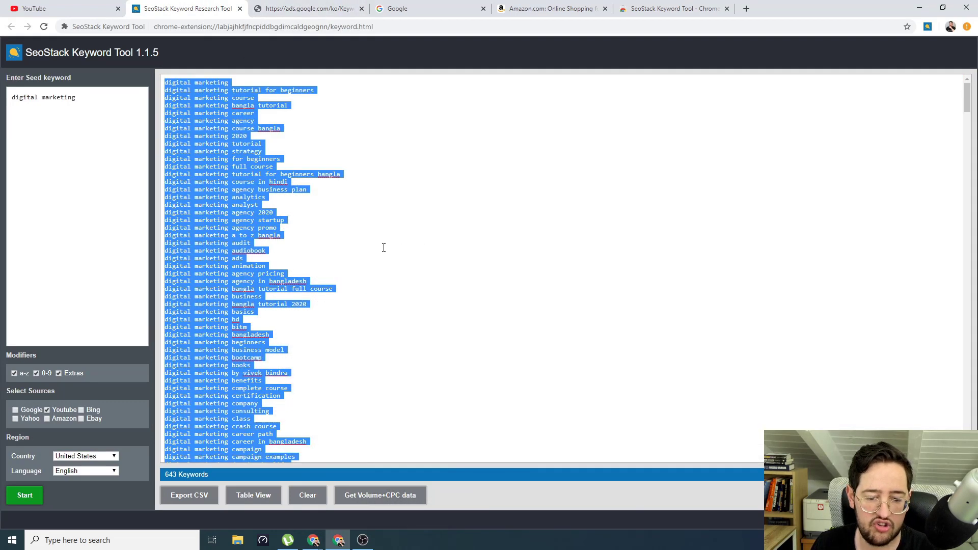
mouse_move(362, 95)
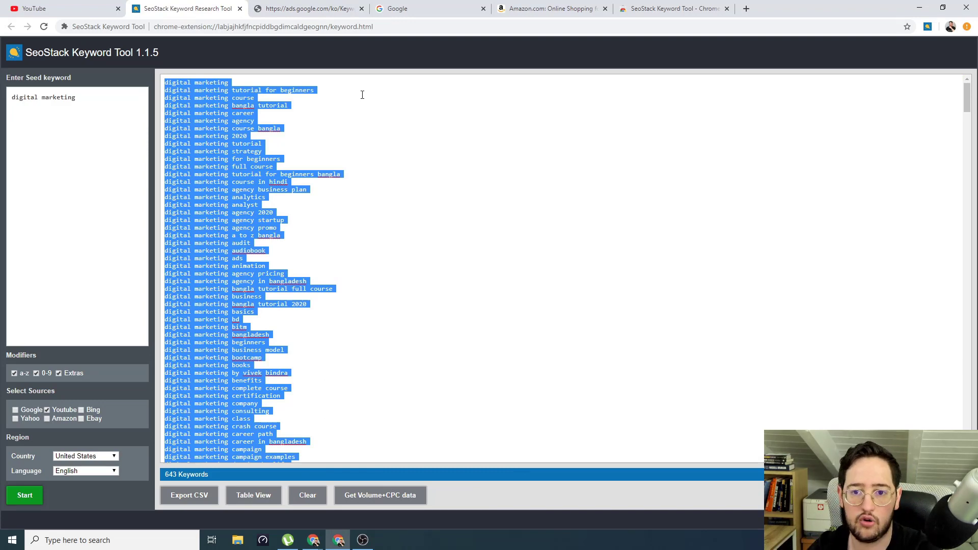
left_click(352, 75)
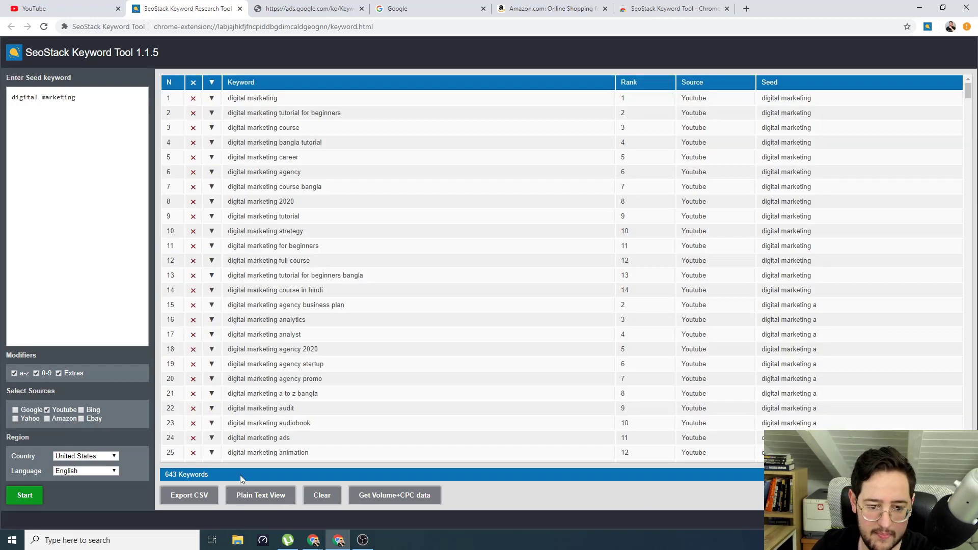
scroll("down", 3)
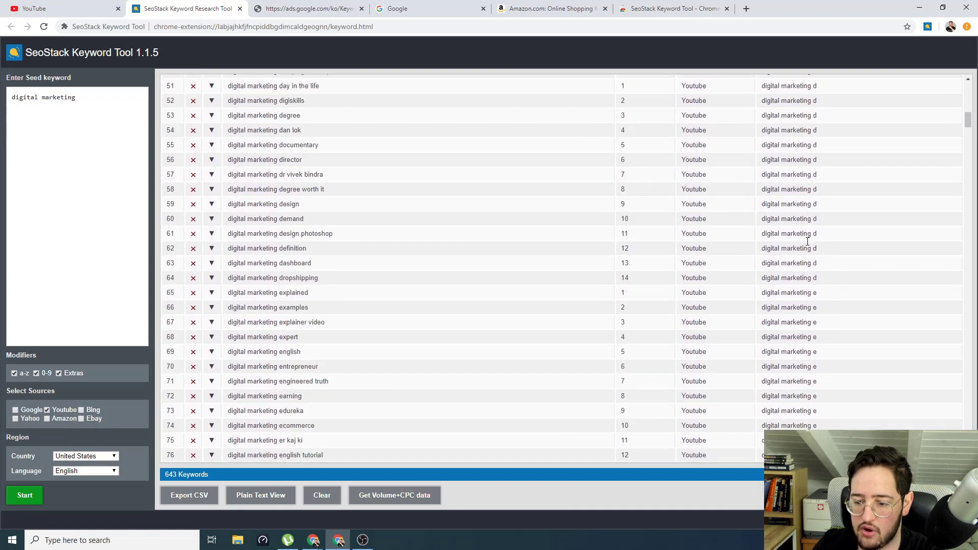
scroll("down", 3)
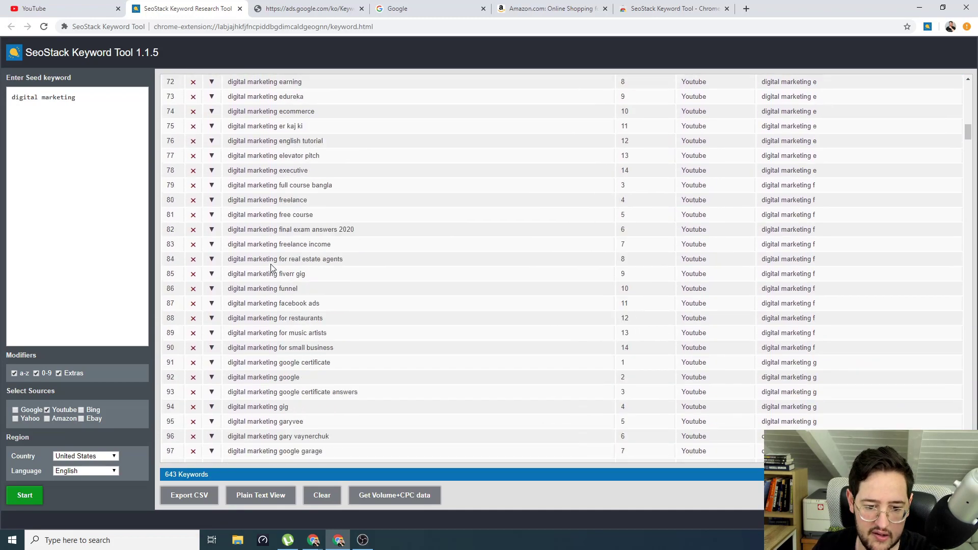
scroll("down", 3)
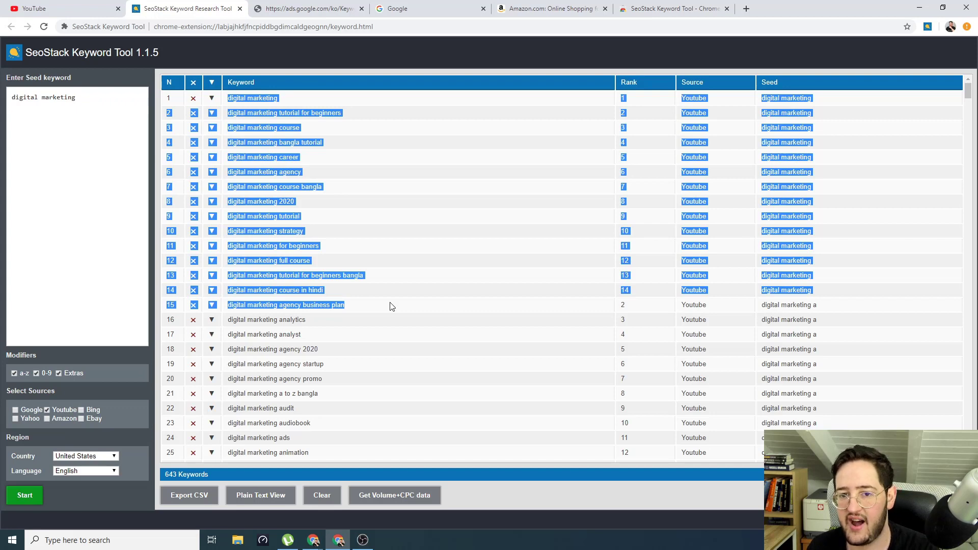
mouse_move(372, 266)
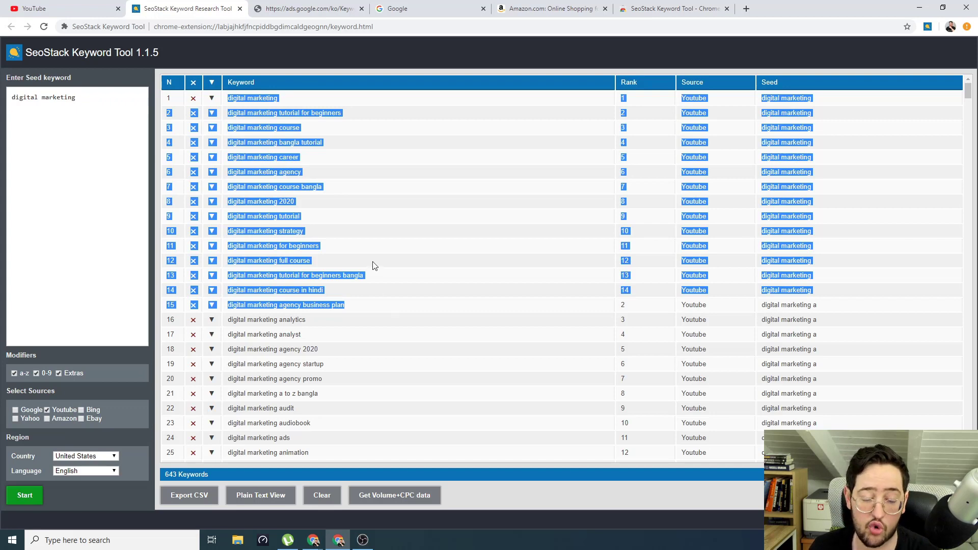
scroll("down", 3)
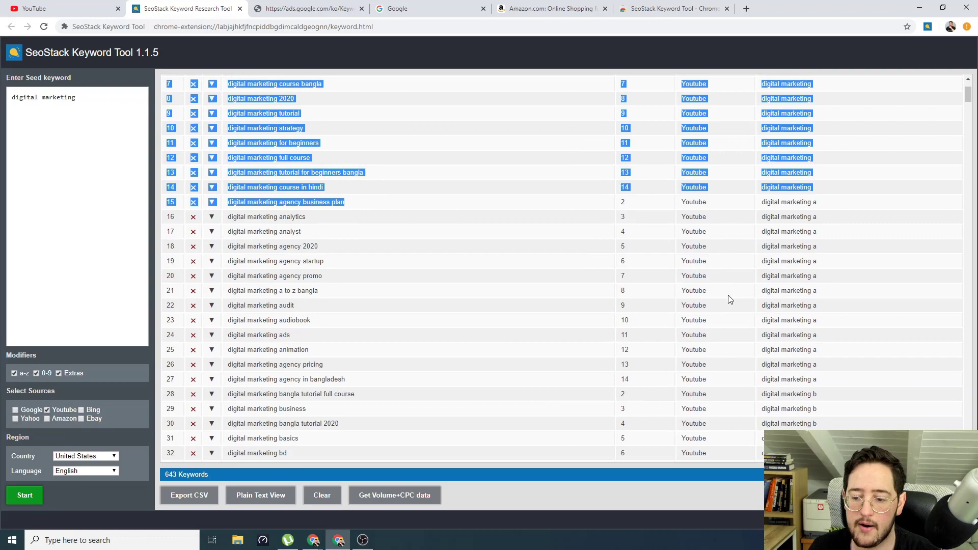
scroll("down", 3)
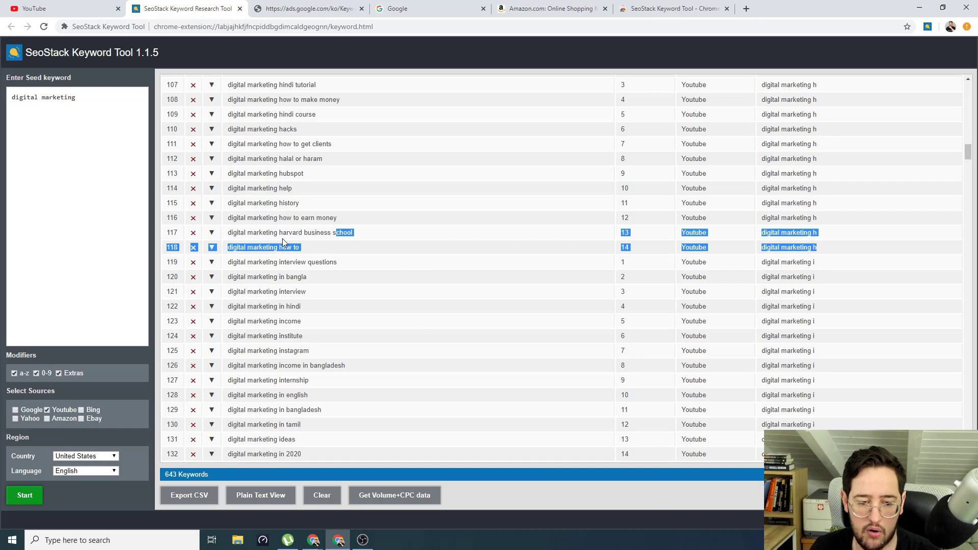
mouse_move(281, 257)
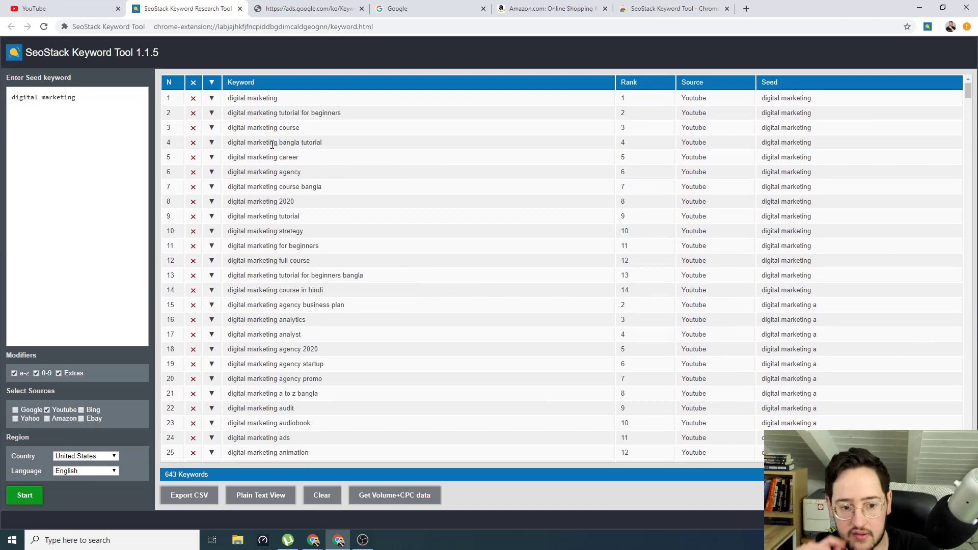
scroll("down", 3)
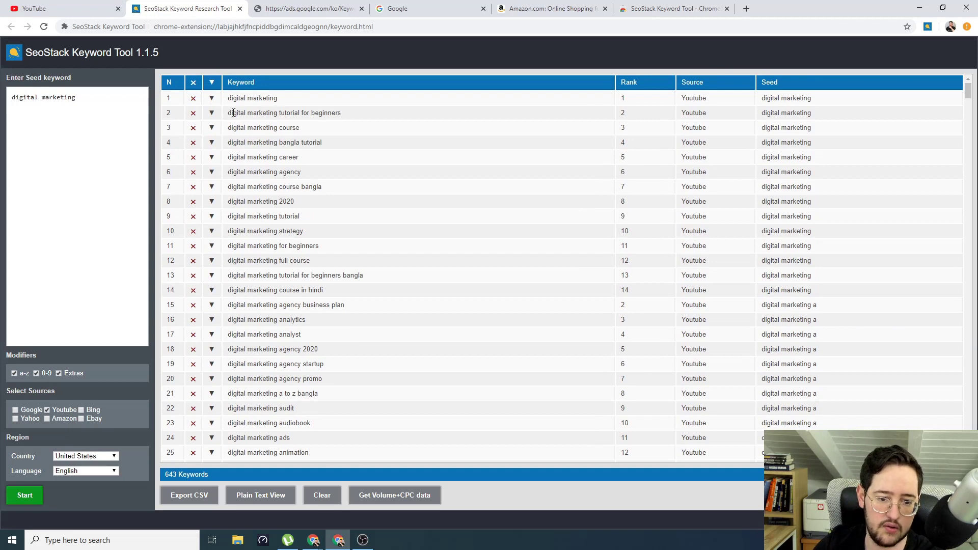
mouse_move(226, 139)
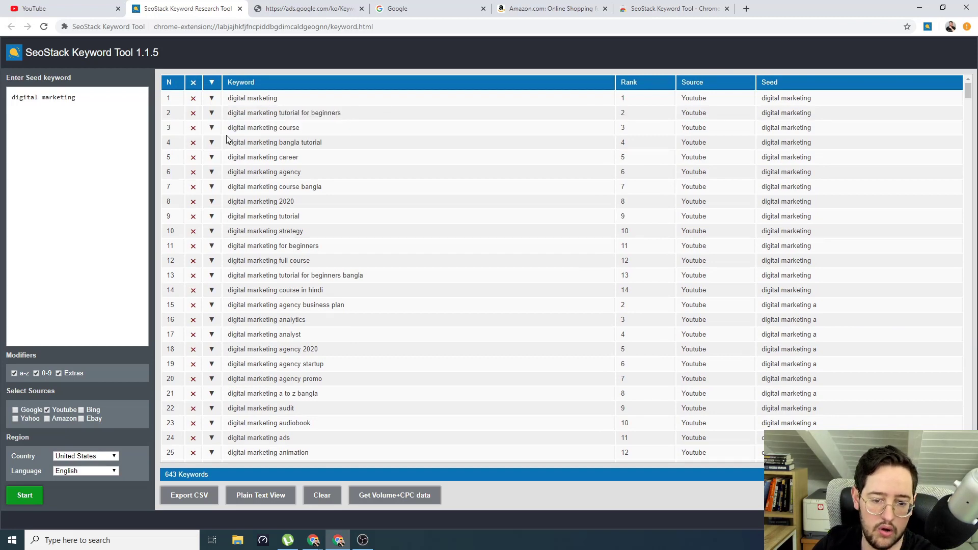
double_click(263, 171)
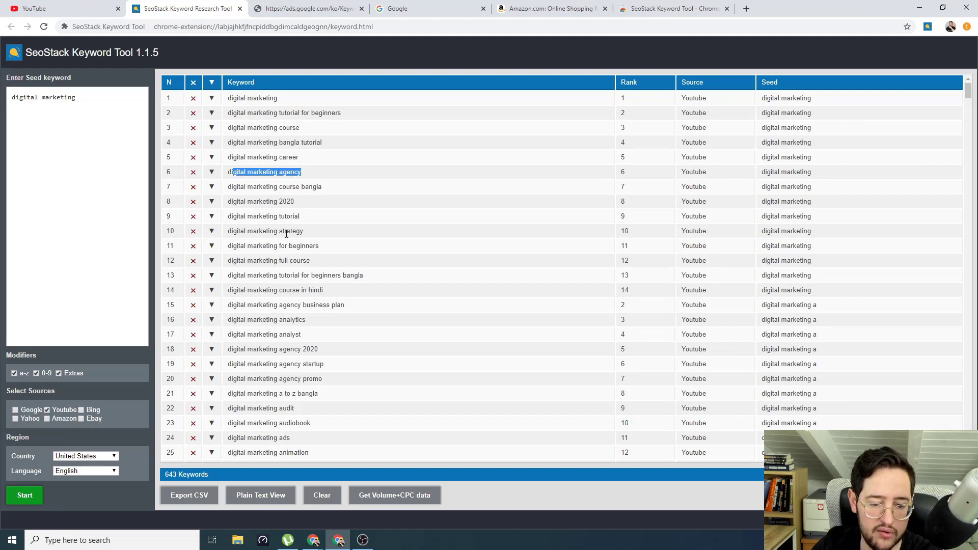
double_click(273, 245)
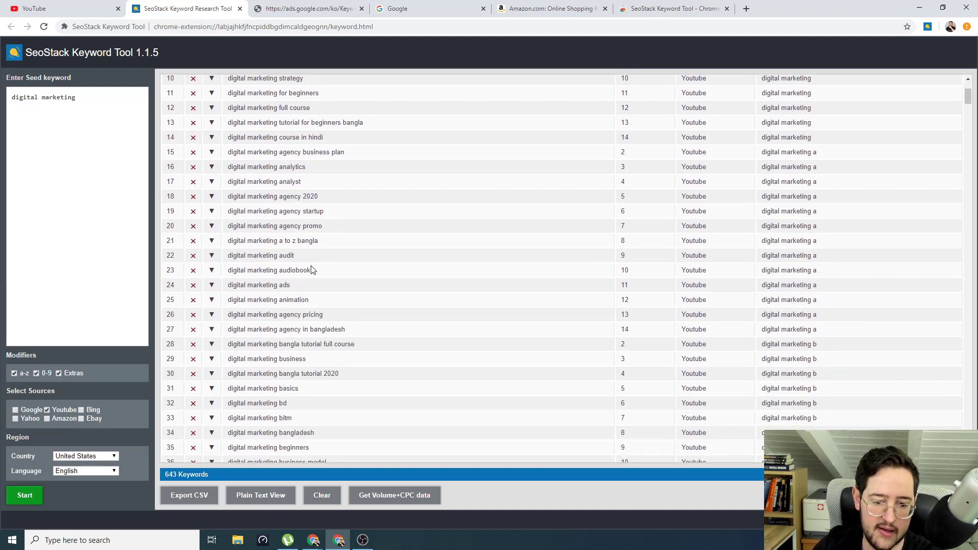
double_click(260, 255)
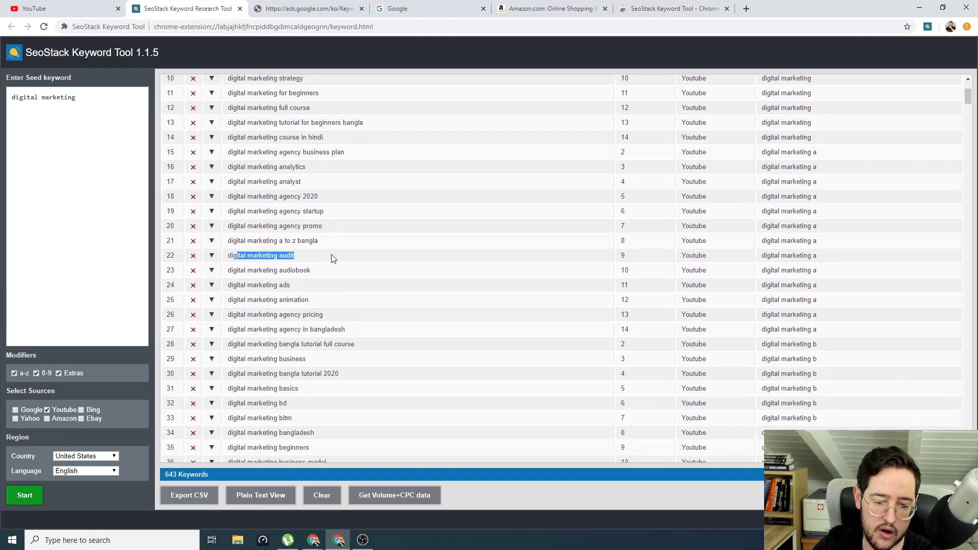
scroll("down", 3)
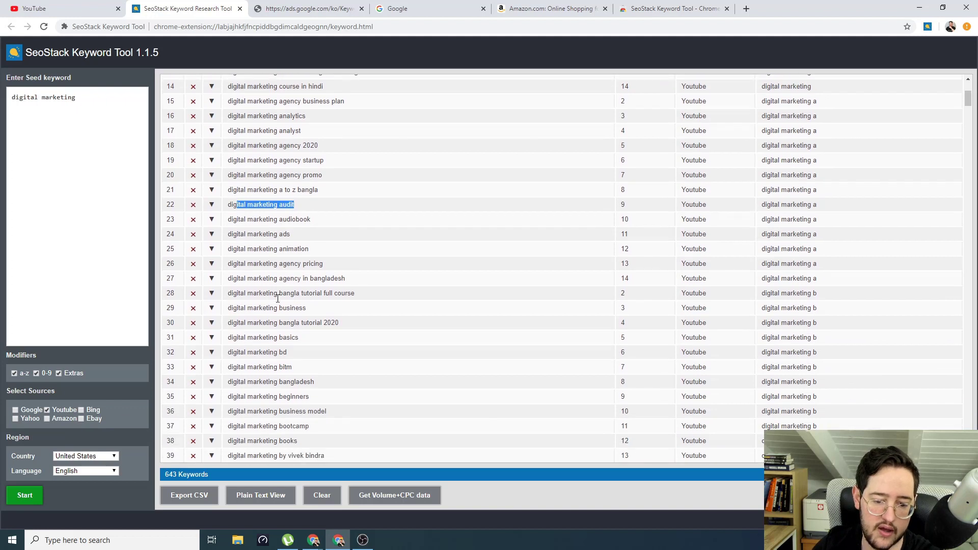
scroll("down", 3)
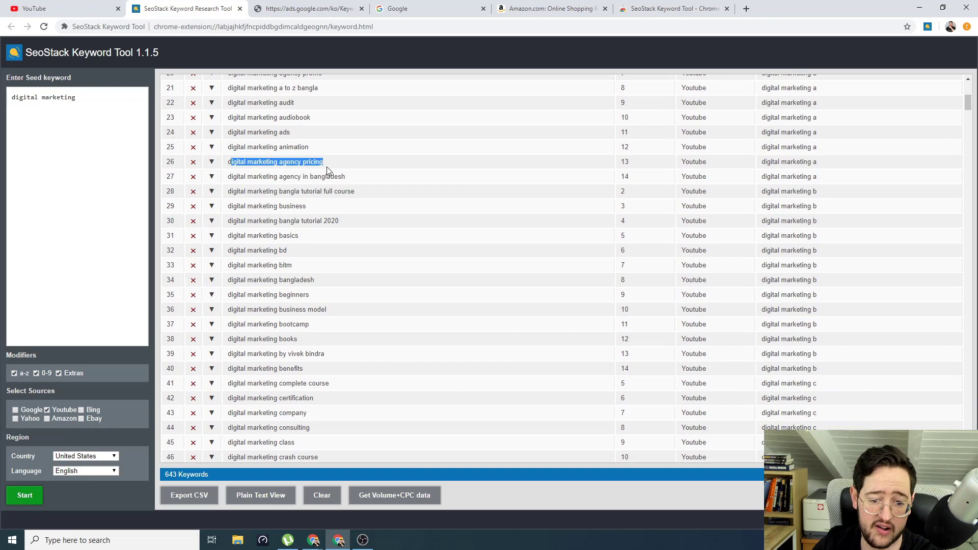
scroll("down", 3)
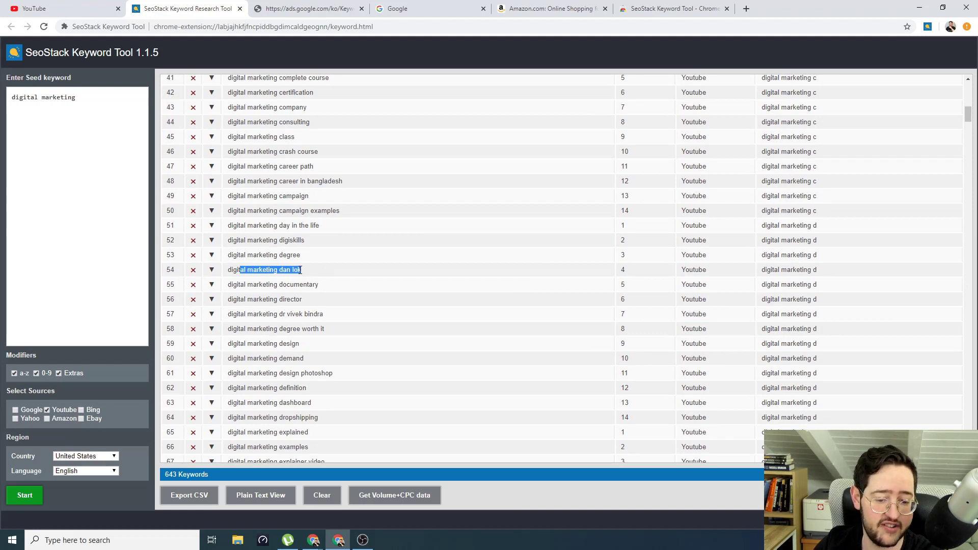
scroll("down", 3)
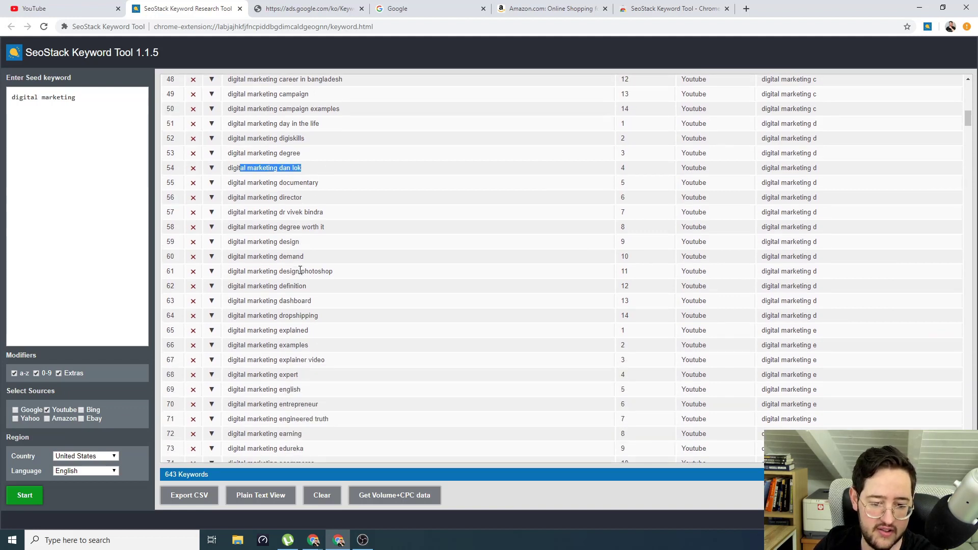
scroll("down", 3)
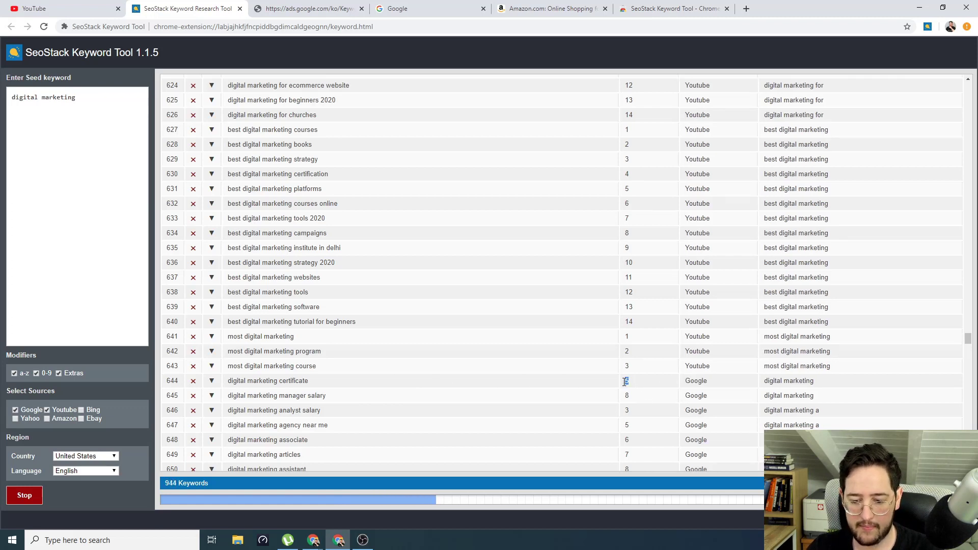
- Rerun the 'digital marketing' fetch with Google added as a source, reaching 1077 keywords
double_click(267, 380)
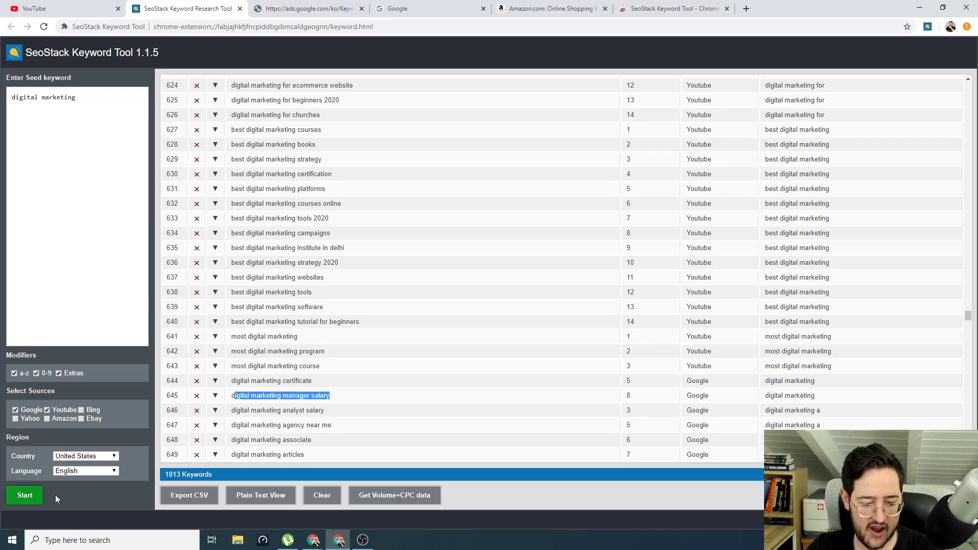
left_click(24, 495)
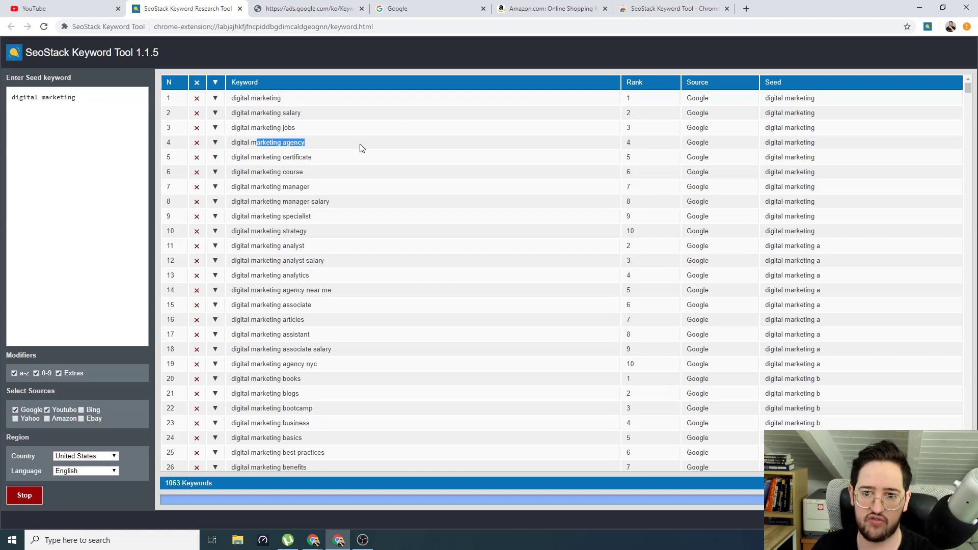
left_click(24, 494)
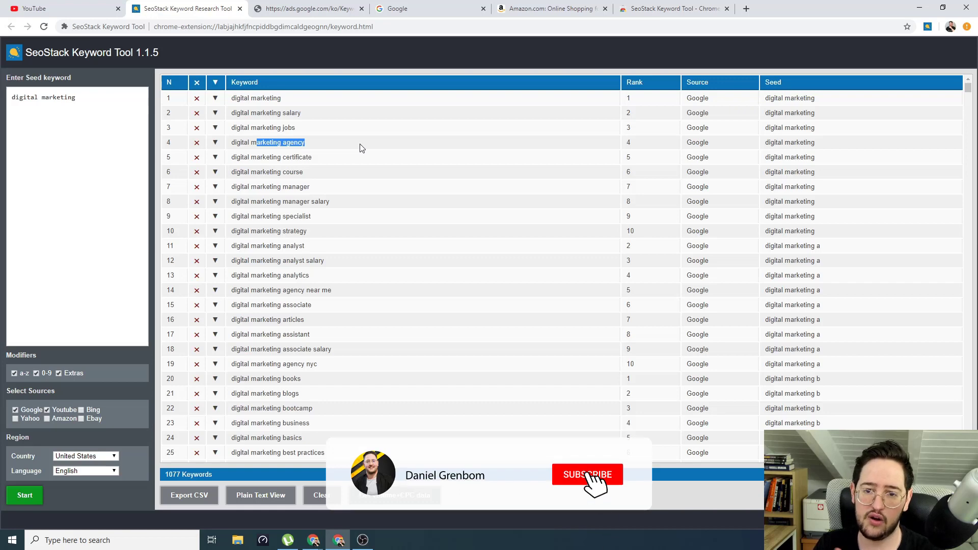
left_click(586, 475)
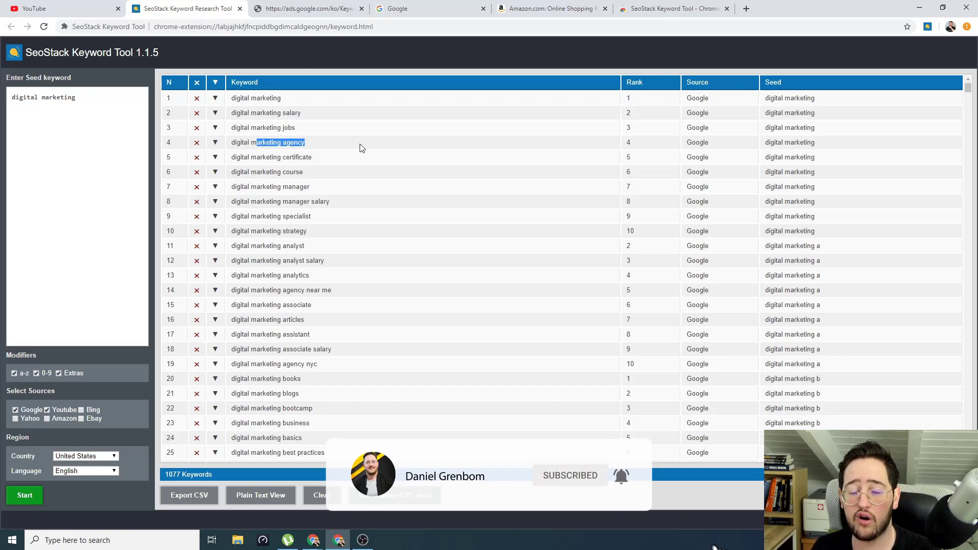